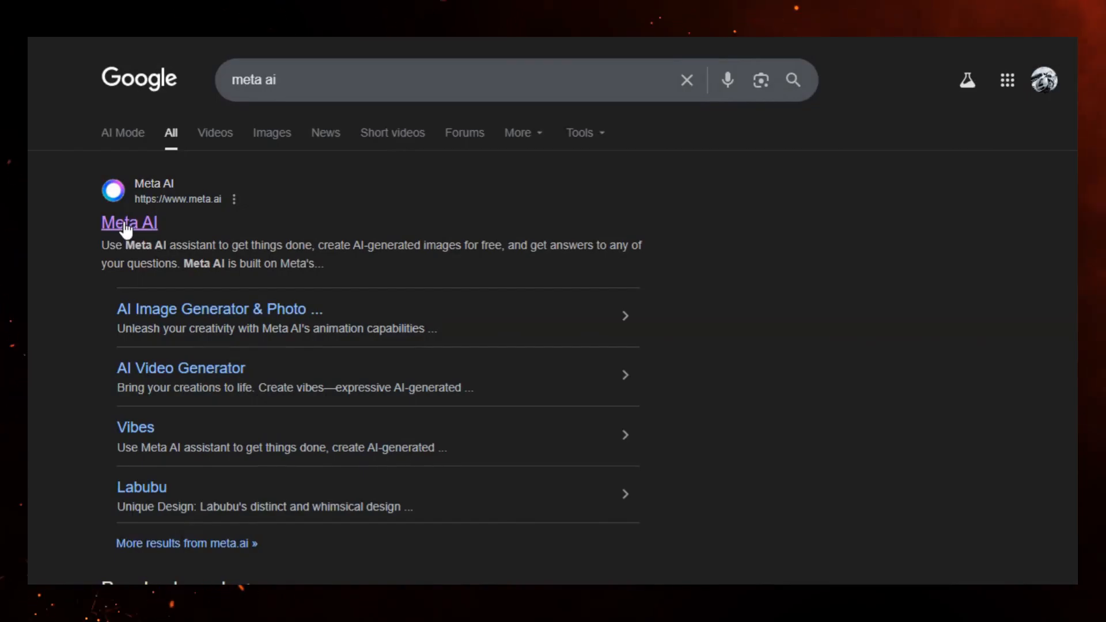
- Open the Meta AI website from the Google results for 'meta ai'
click(129, 222)
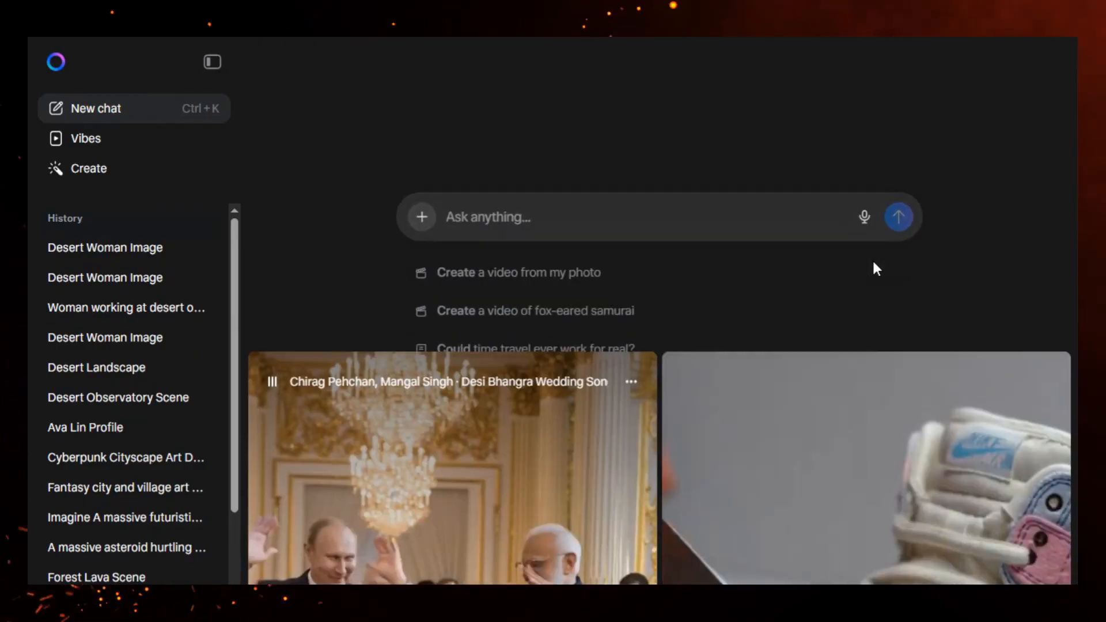
click(85, 138)
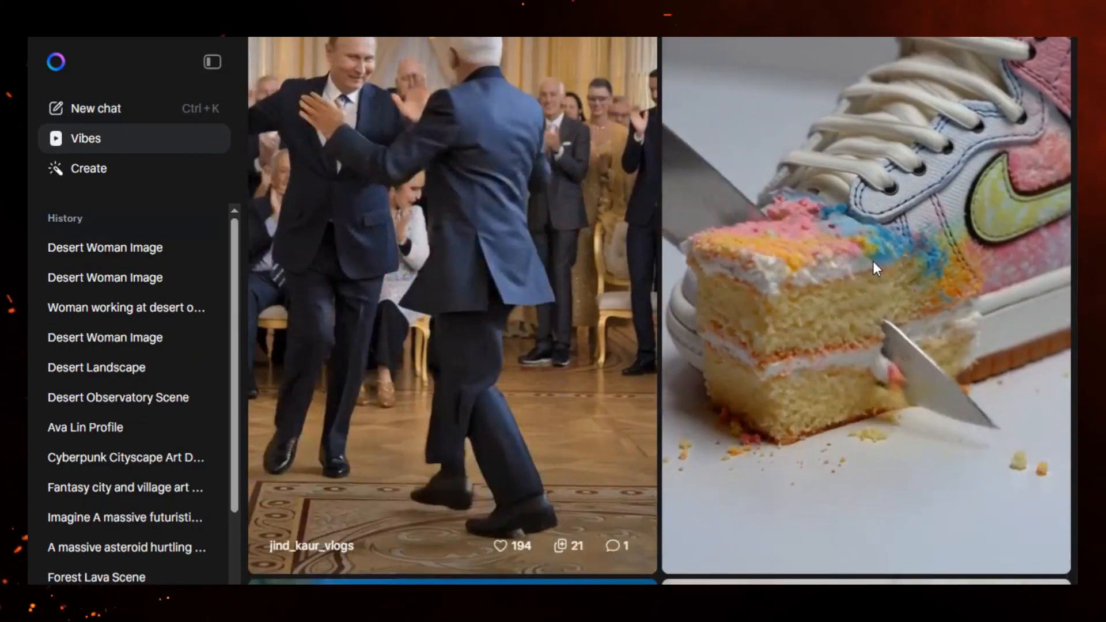
scroll(down, 3)
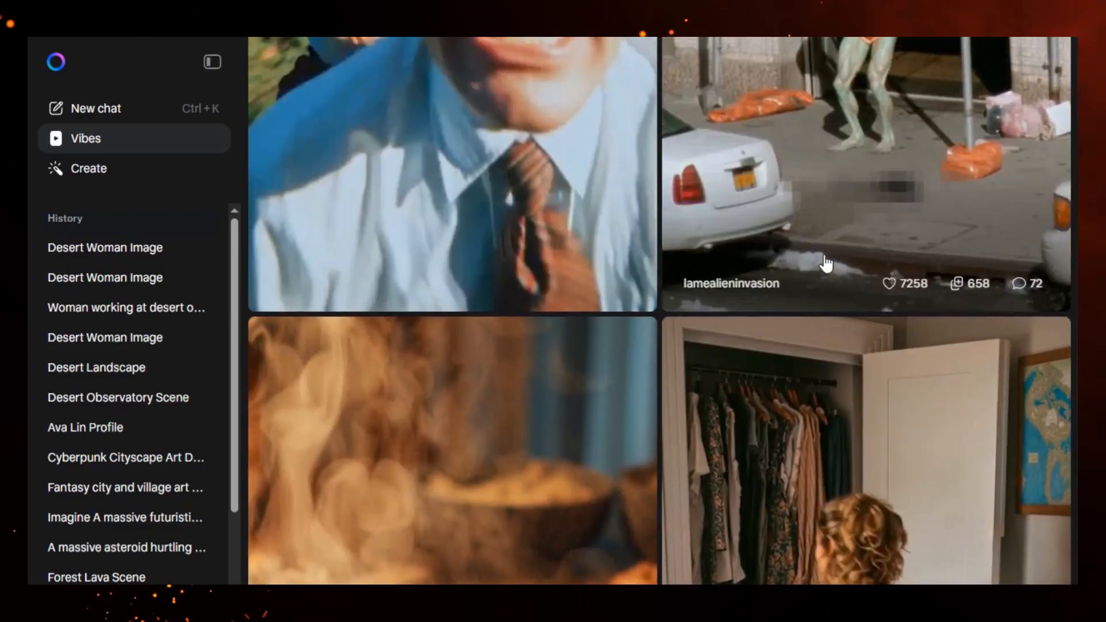
click(94, 108)
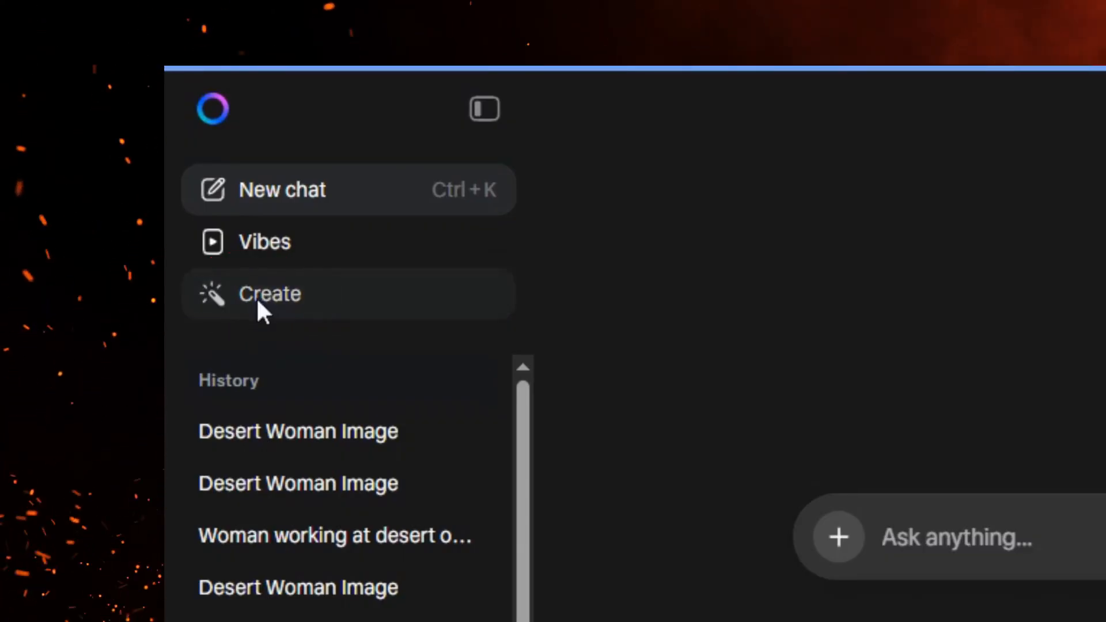
- Switch Meta AI to image creation with a widescreen 16:9 aspect ratio
click(270, 294)
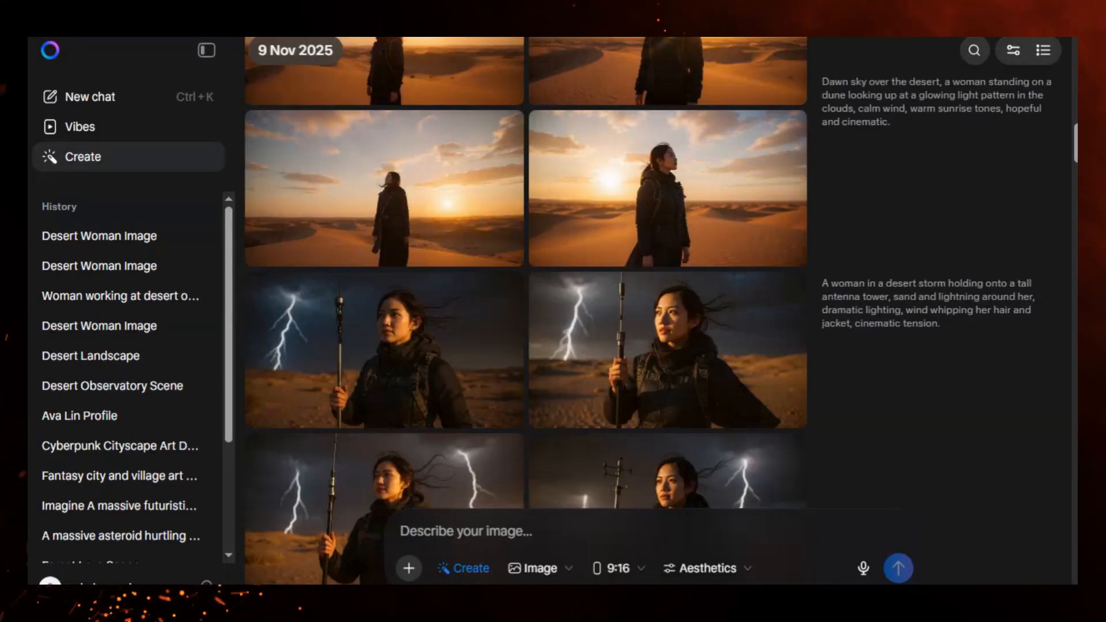
scroll(down, 3)
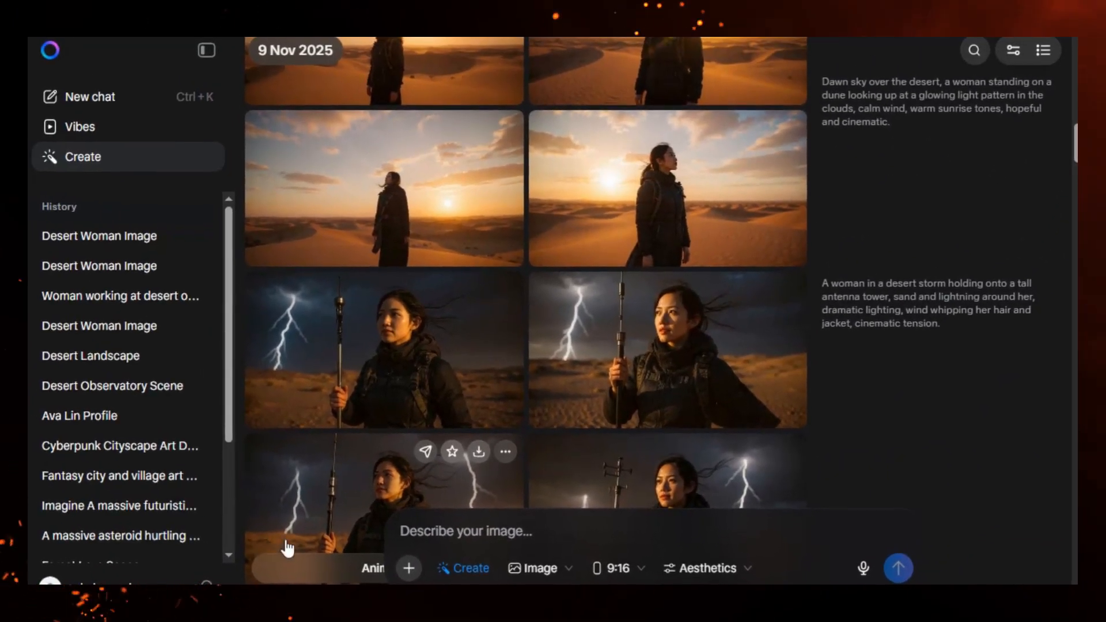
mouse_move(640, 581)
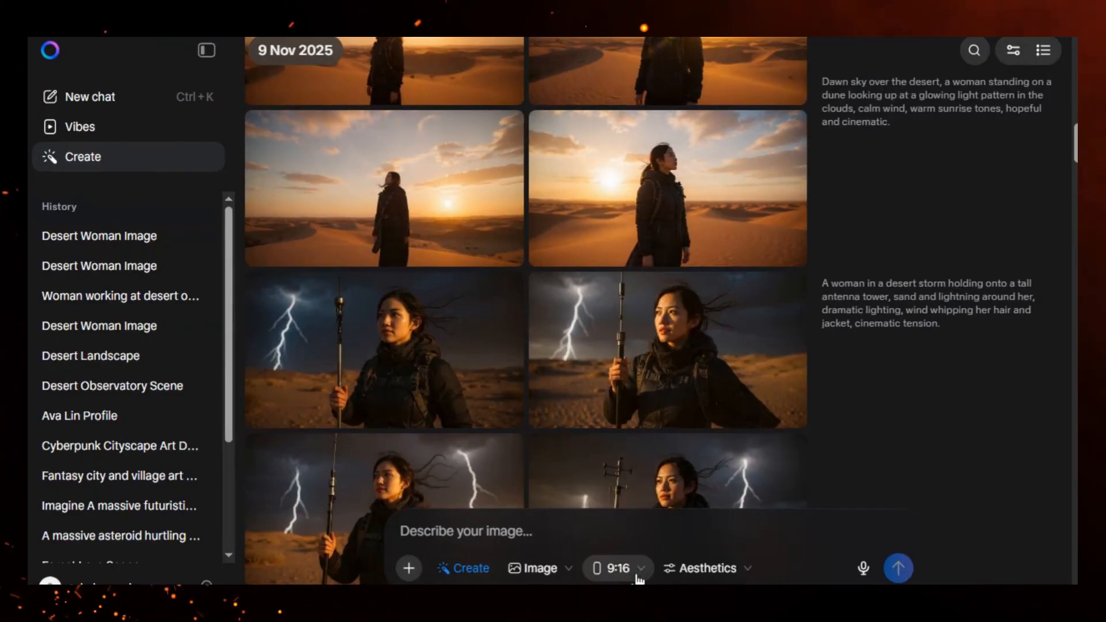
click(619, 568)
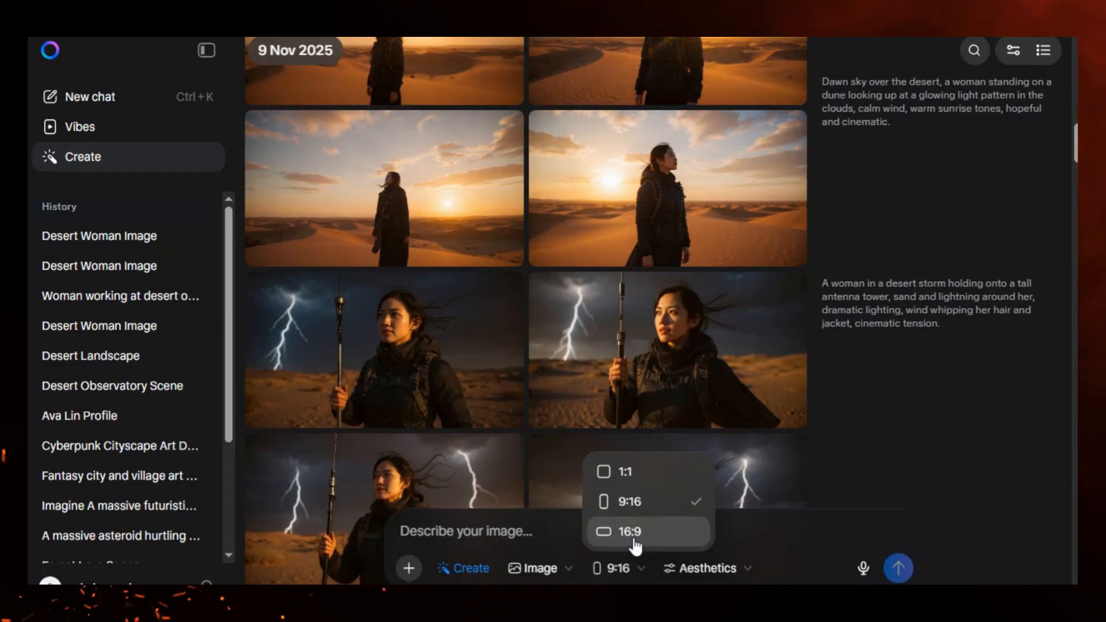
click(629, 532)
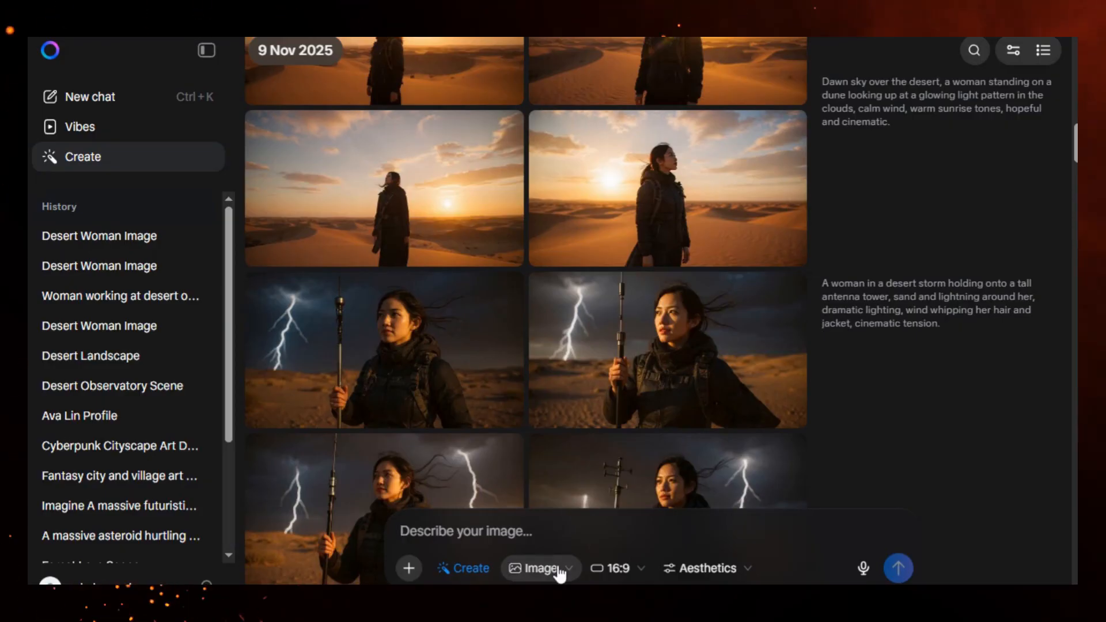
- Keep the output mode on still images and bring up the aesthetic style options
click(539, 568)
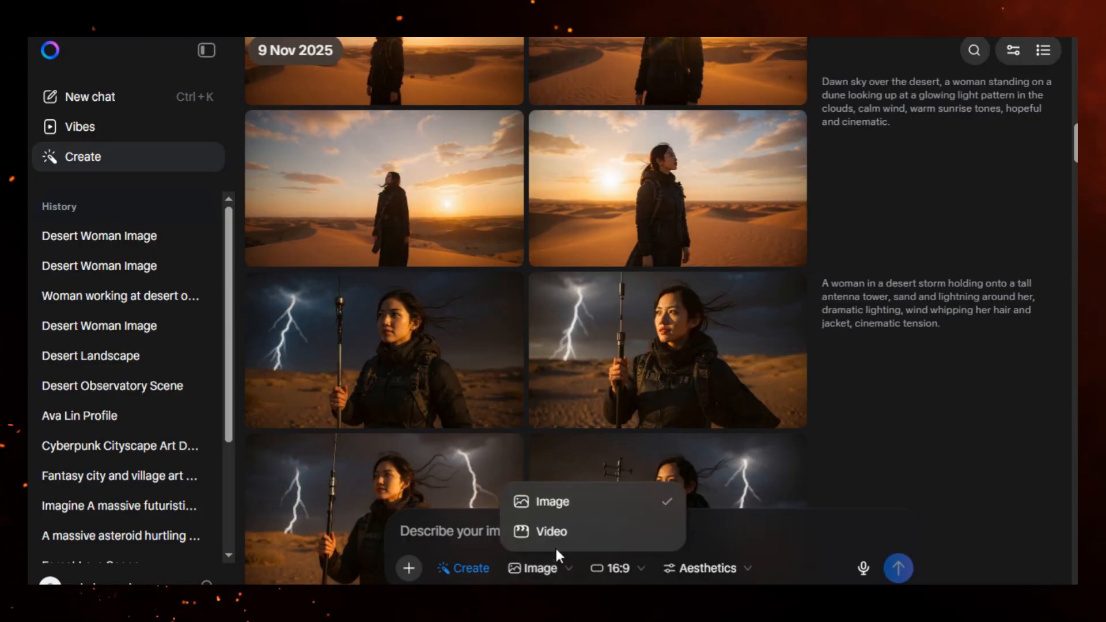
mouse_move(559, 507)
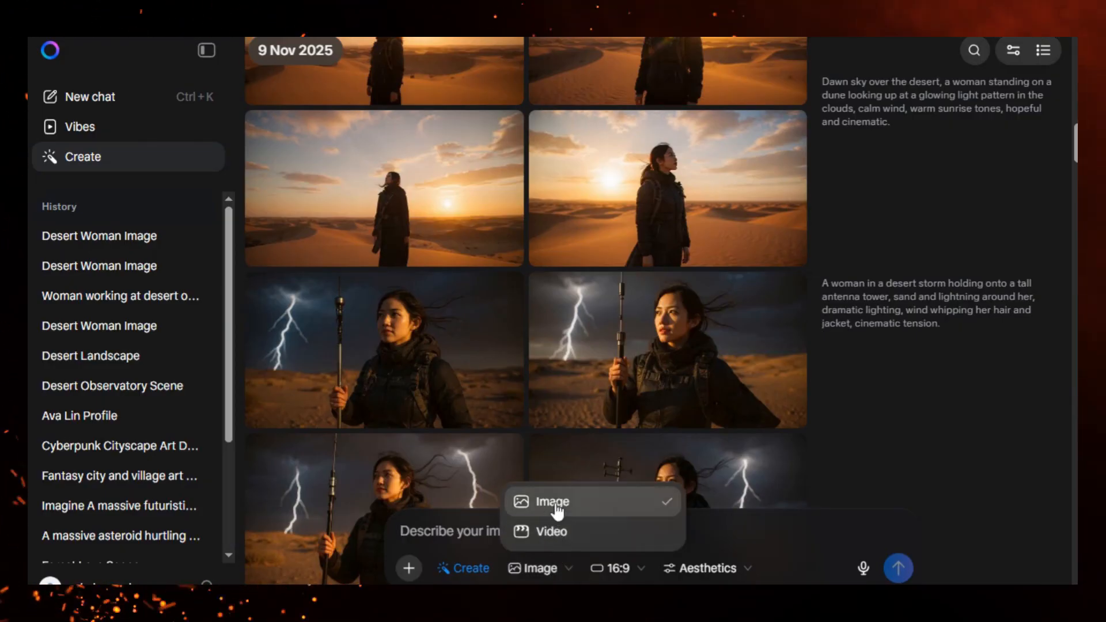
click(546, 502)
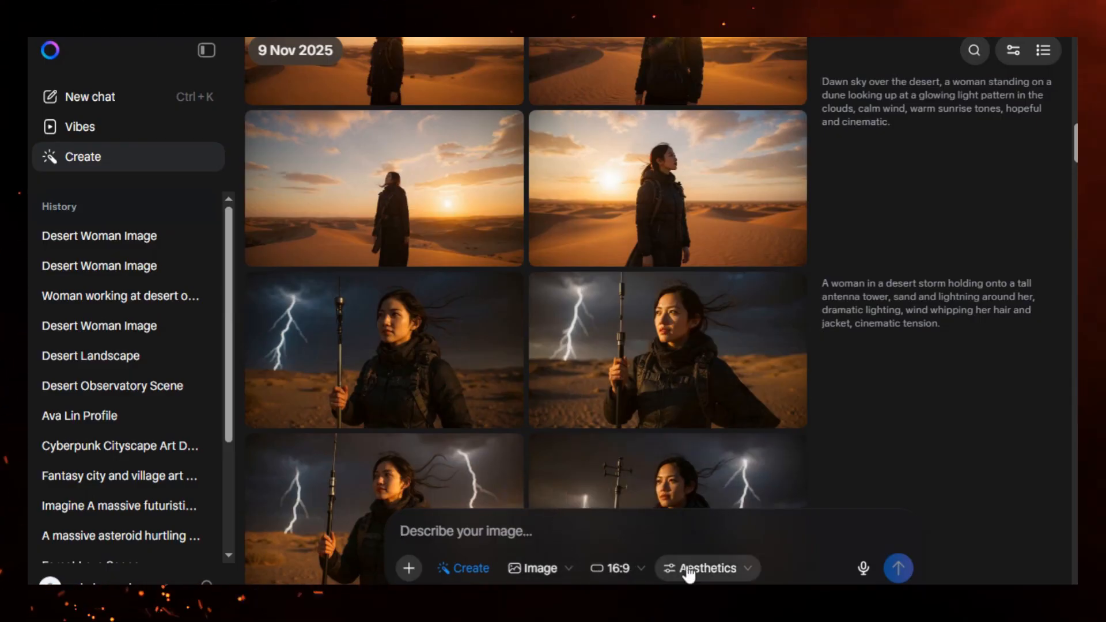
click(707, 567)
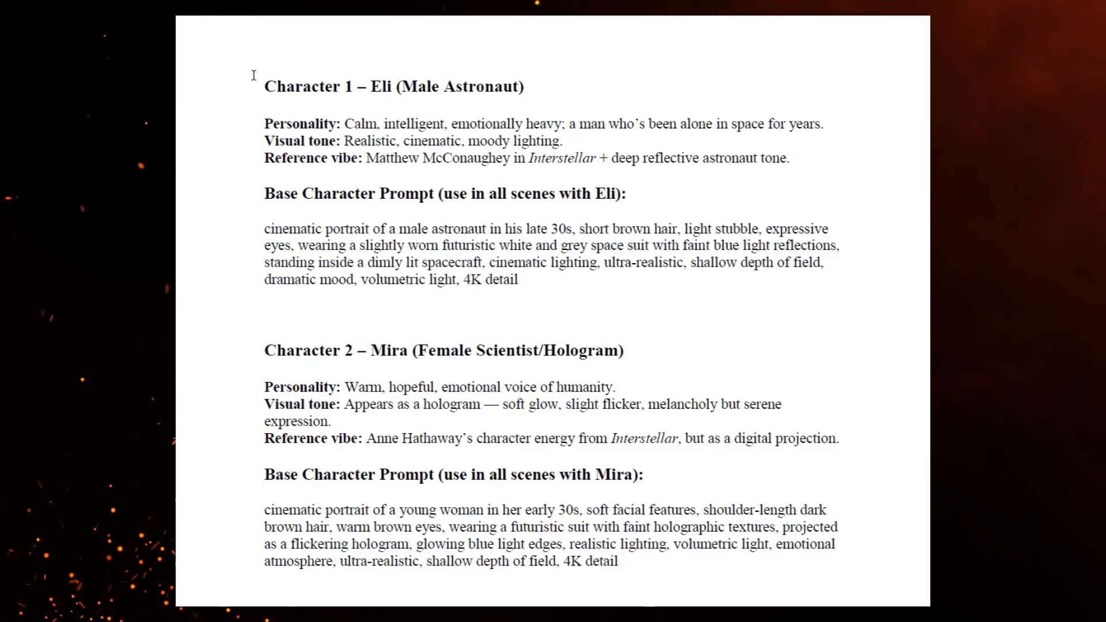
- Select Eli's base male-astronaut character prompt in the document
double_click(393, 88)
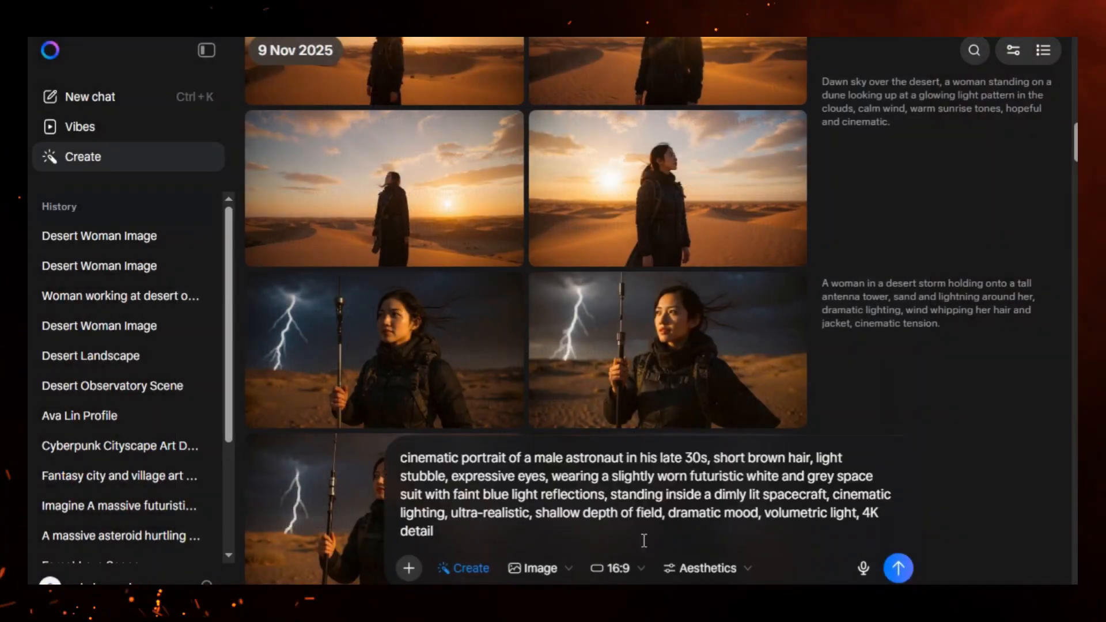
- Submit Eli's astronaut prompt to generate widescreen portraits
click(897, 568)
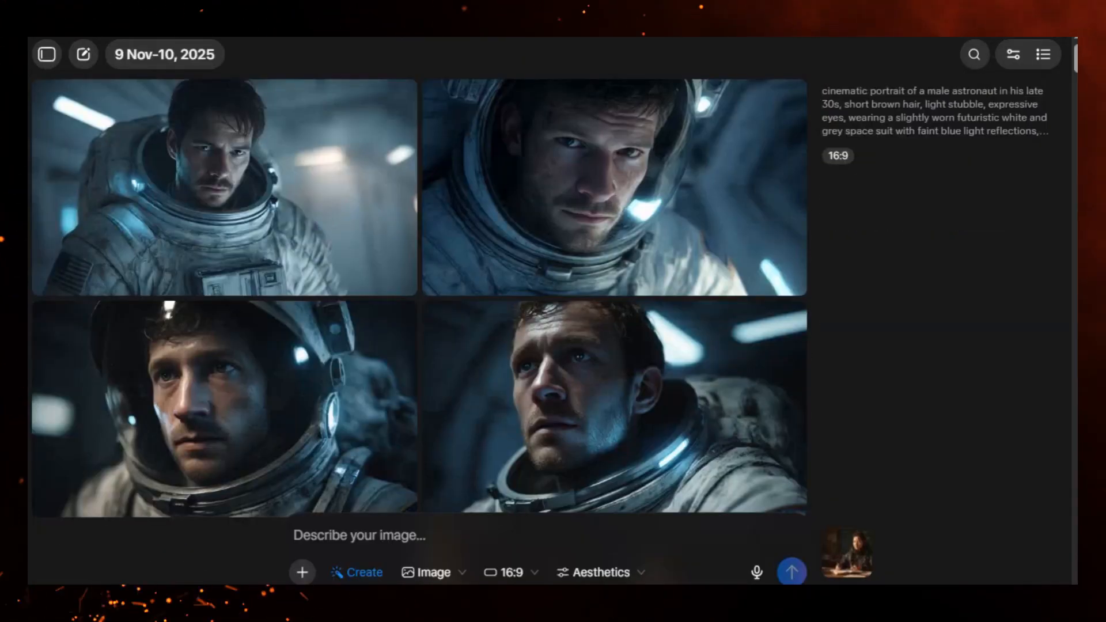
mouse_move(129, 249)
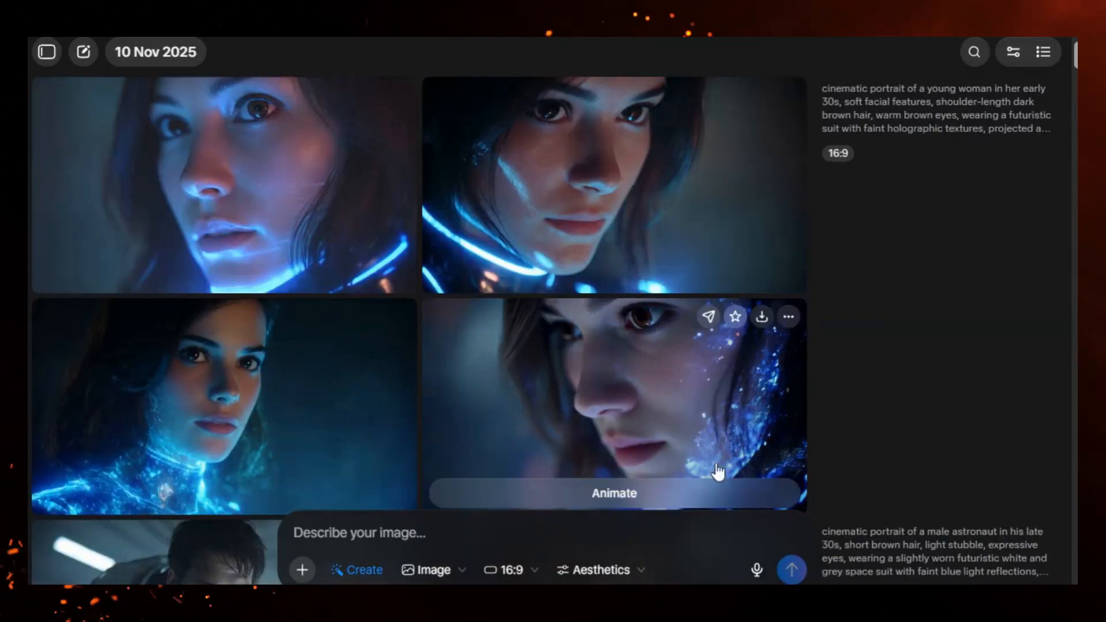
mouse_move(373, 318)
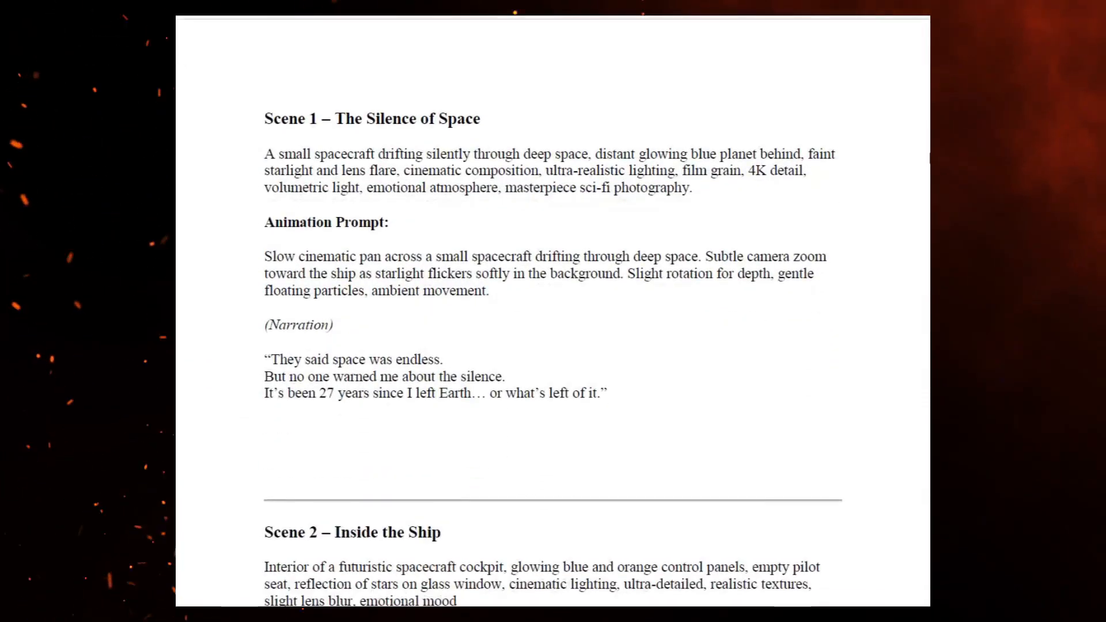
- Select Scene 1's spacecraft image prompt in the script document
scroll(down, 3)
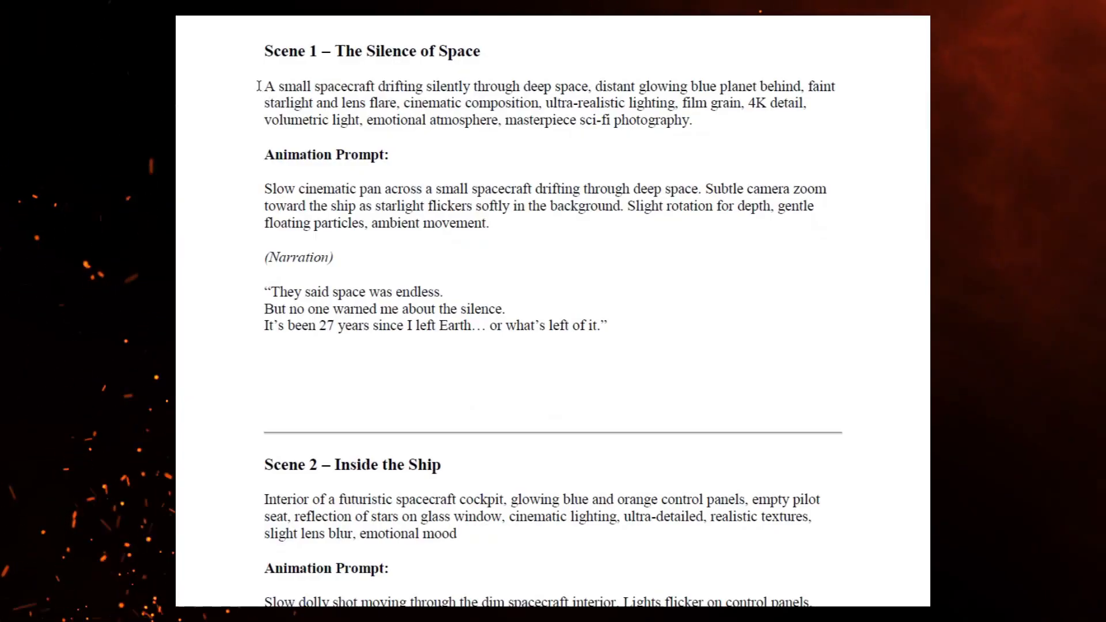
drag(265, 86, 339, 103)
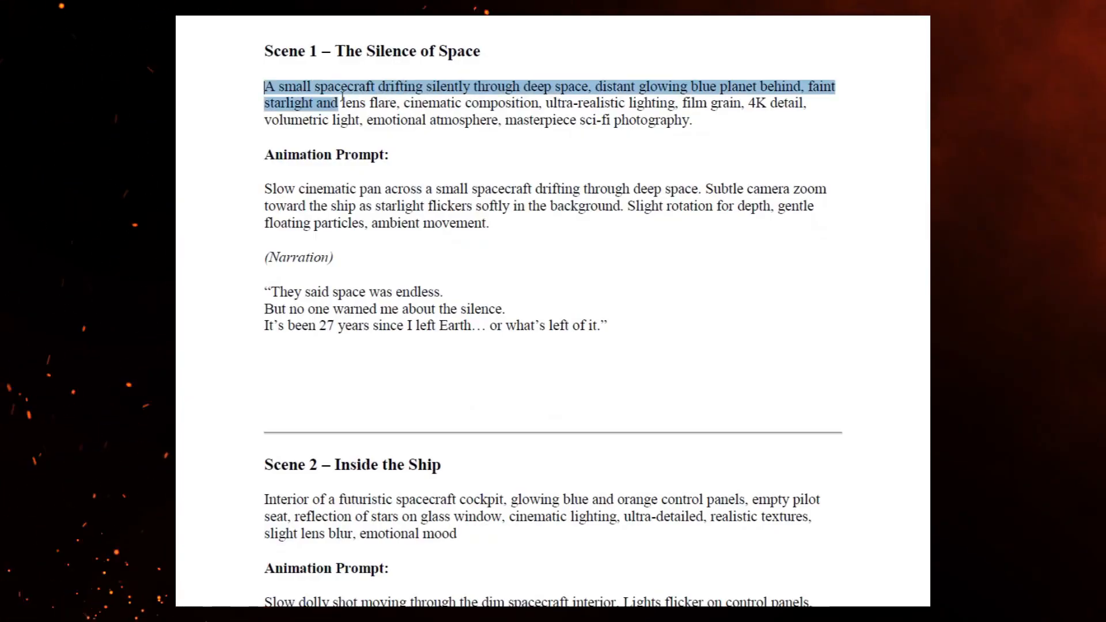
drag(338, 103, 536, 103)
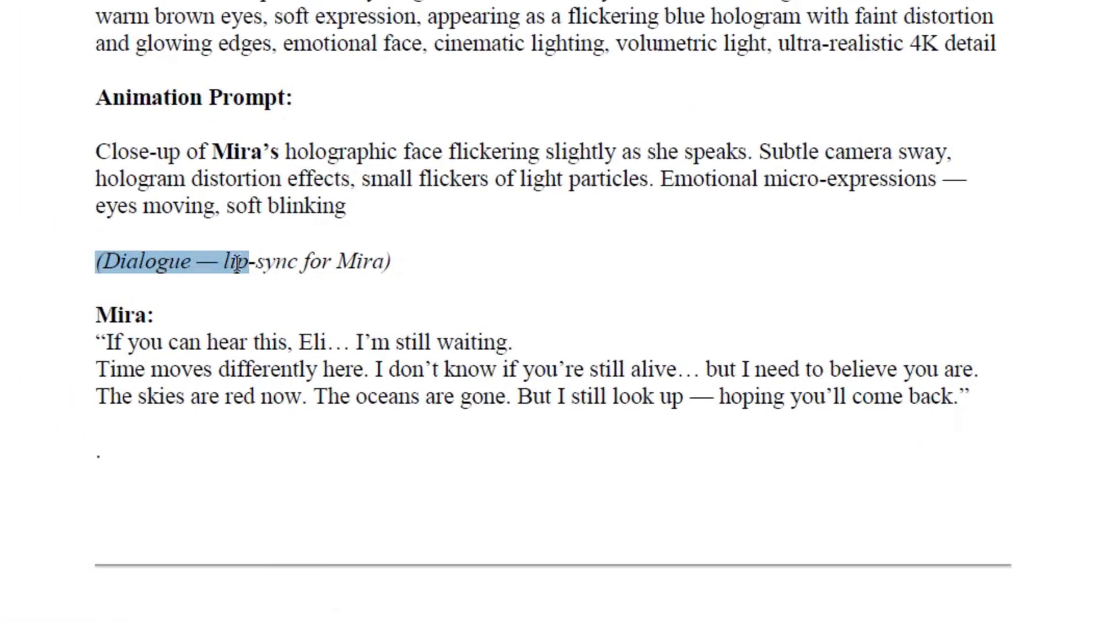
- Select Scene 4's Mira close-up prompt further down the script
click(462, 274)
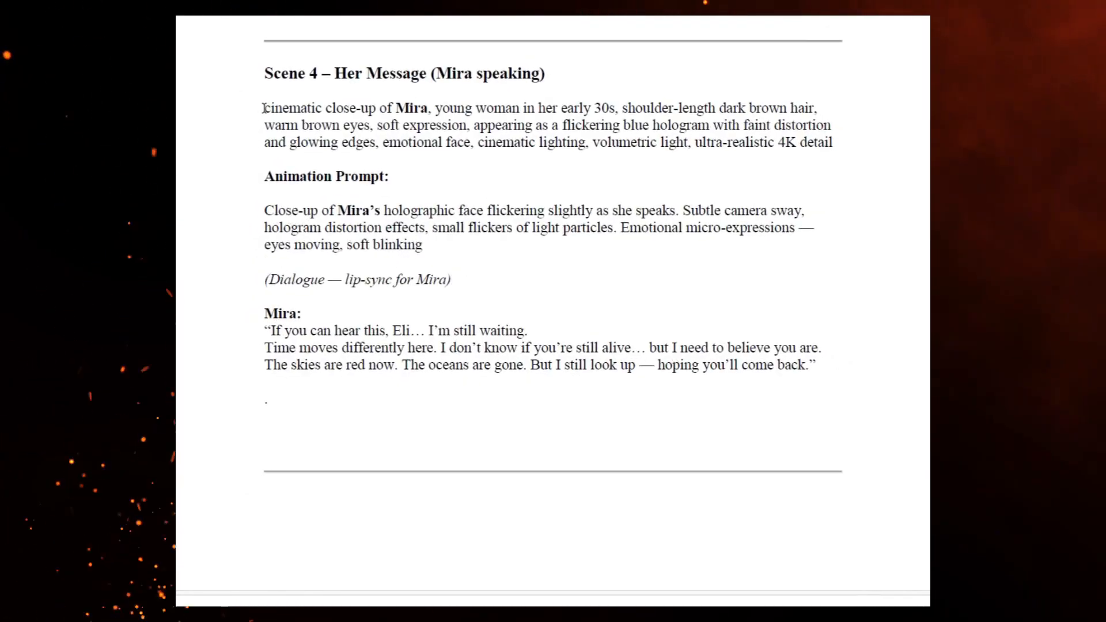
drag(264, 108, 428, 108)
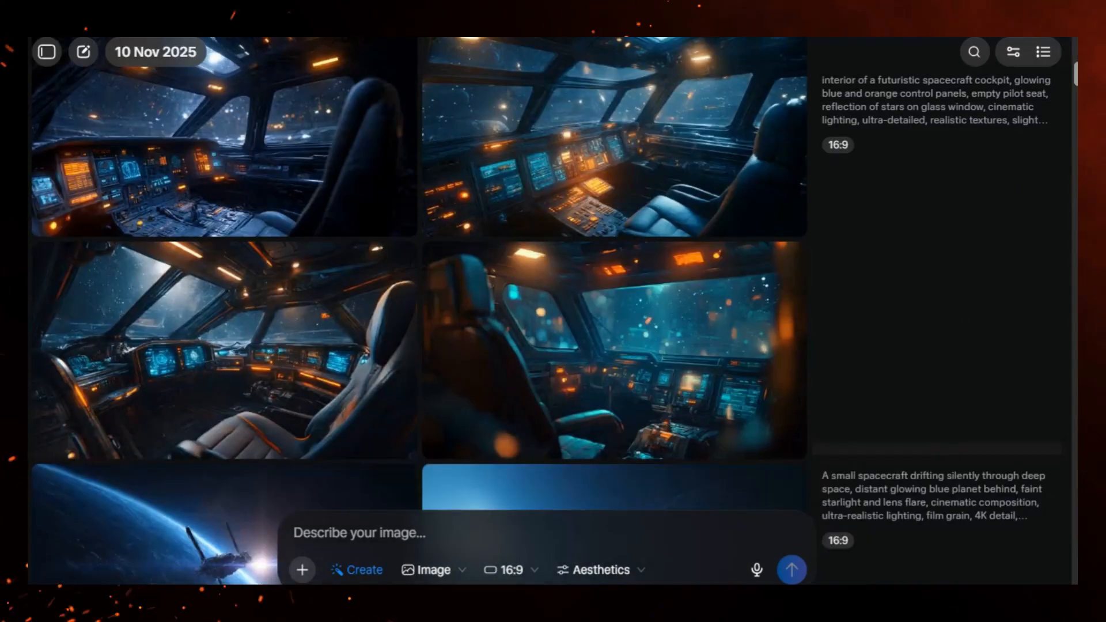
- Generate Eli floating in the dim cabin before a flickering holographic screen, using his portrait as reference
text(astronaut Eli floating in the dim cabin of a small spacecraft, facing a flickering holographic screen showing static blue light, dust floating in zero gravity, dramatic cinematic lighting, ultra-realistic, shallow depth of field, emotional tone, masterpiece)
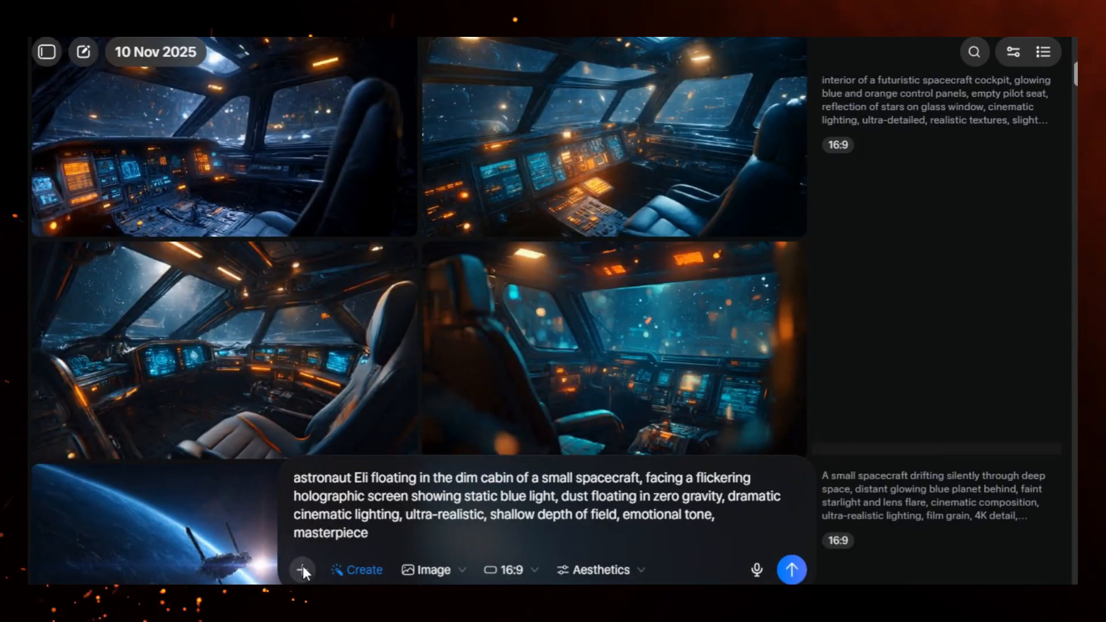
click(302, 569)
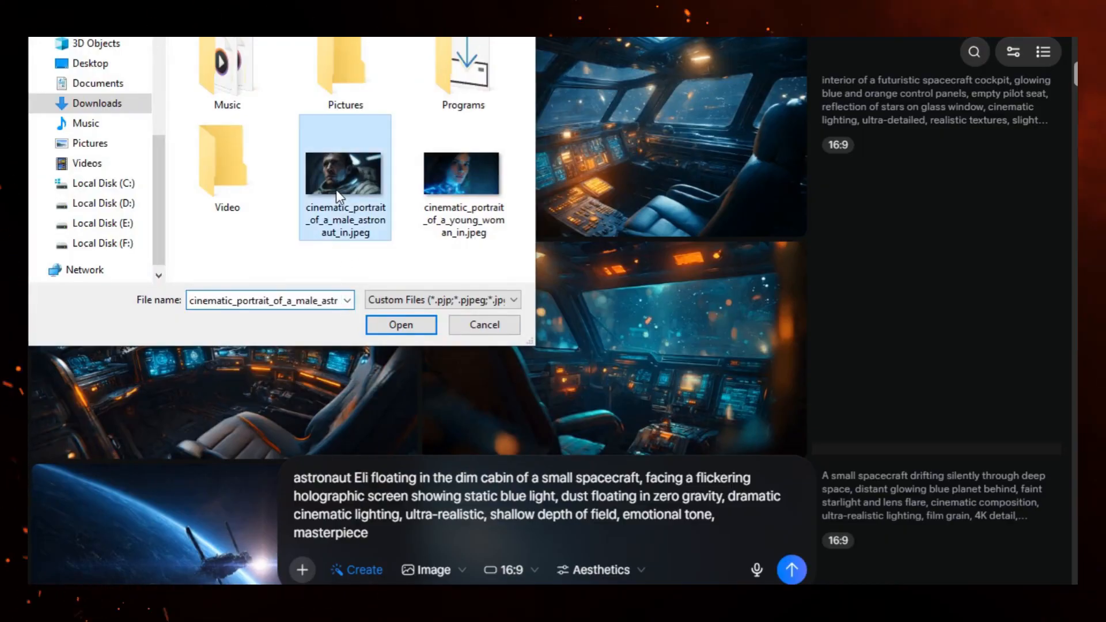
click(401, 325)
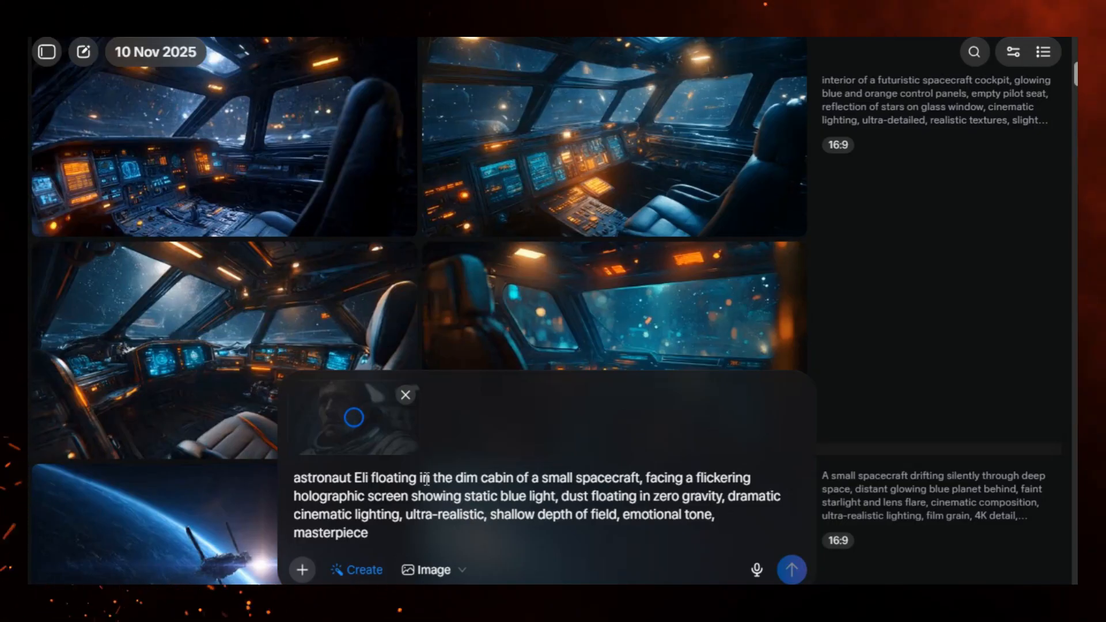
mouse_move(254, 274)
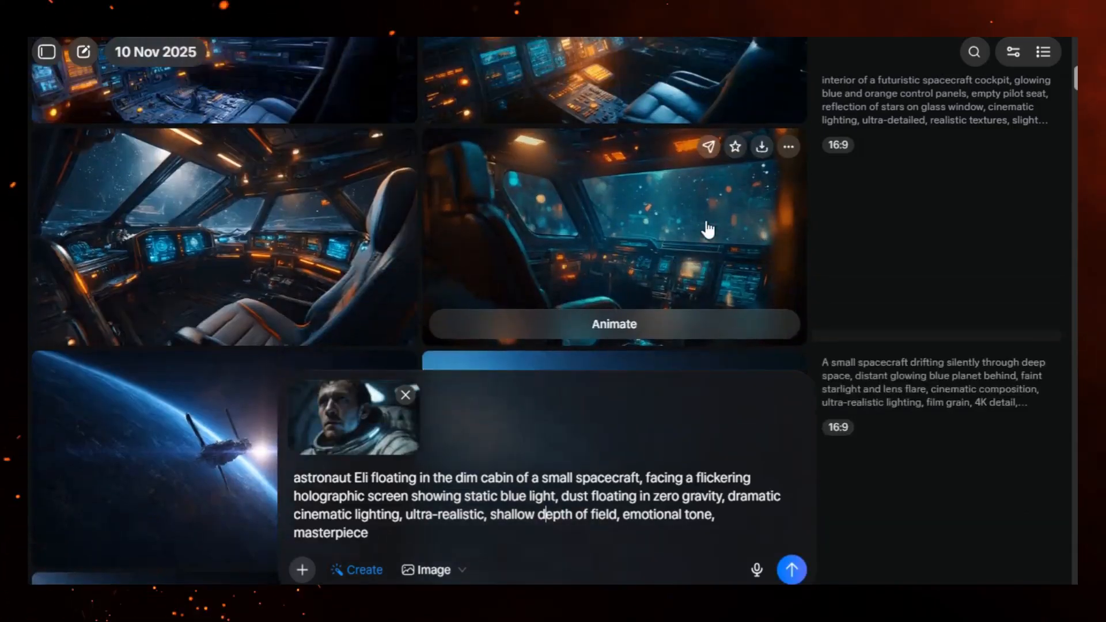
click(791, 569)
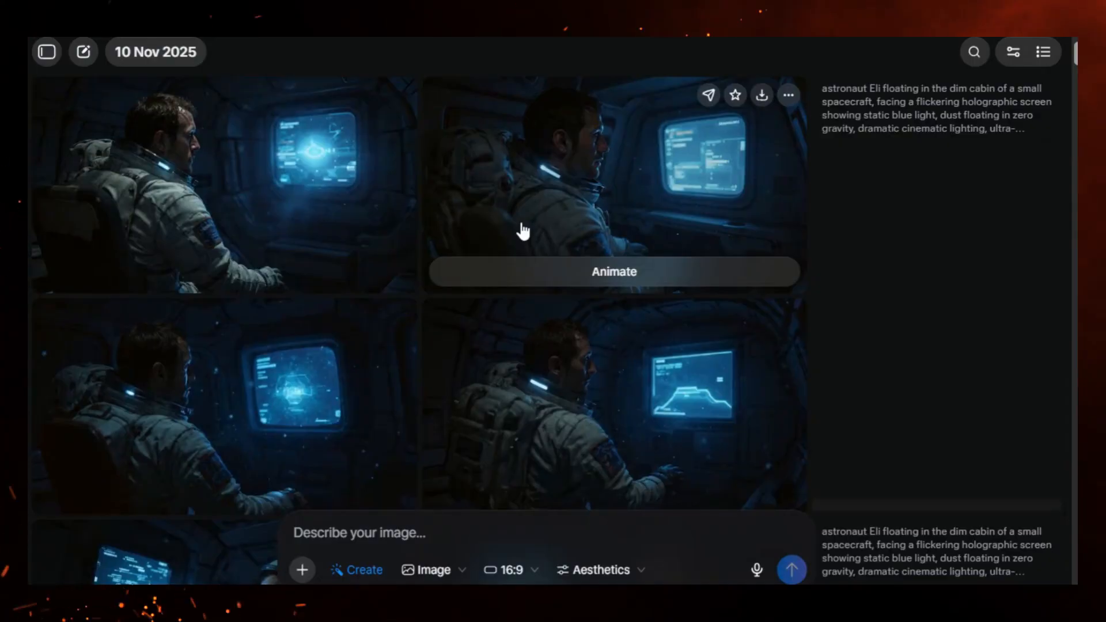
mouse_move(463, 229)
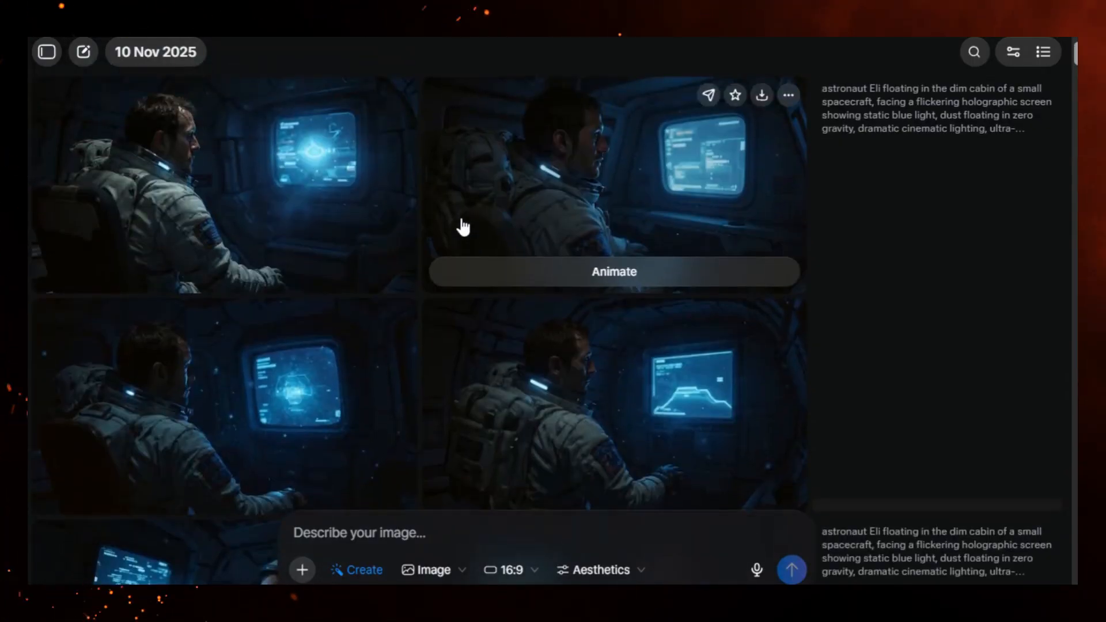
scroll(down, 3)
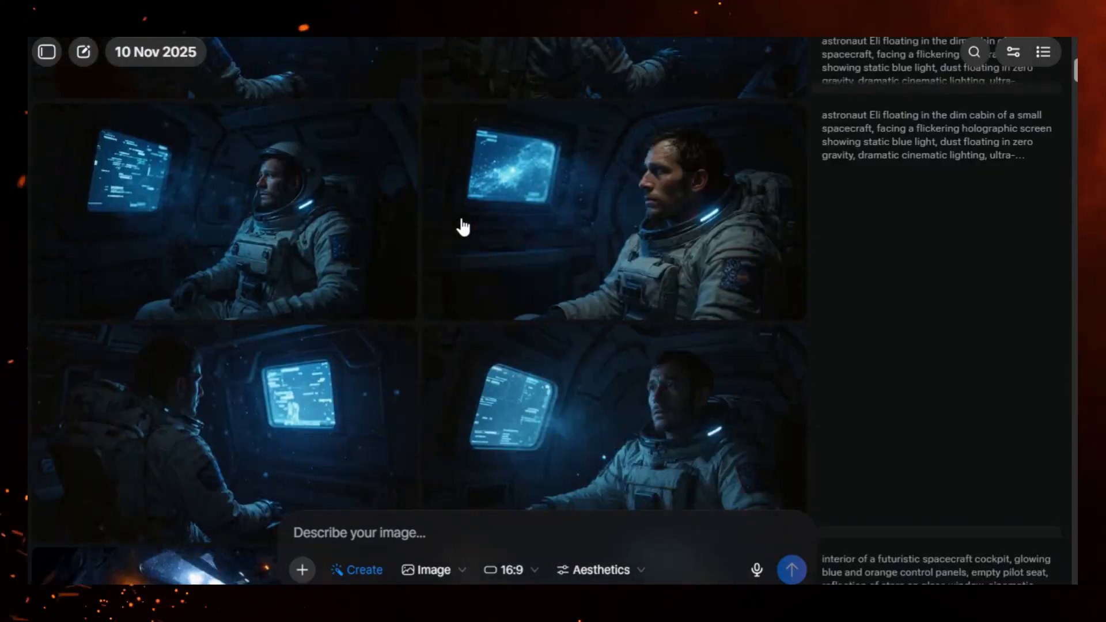
mouse_move(443, 229)
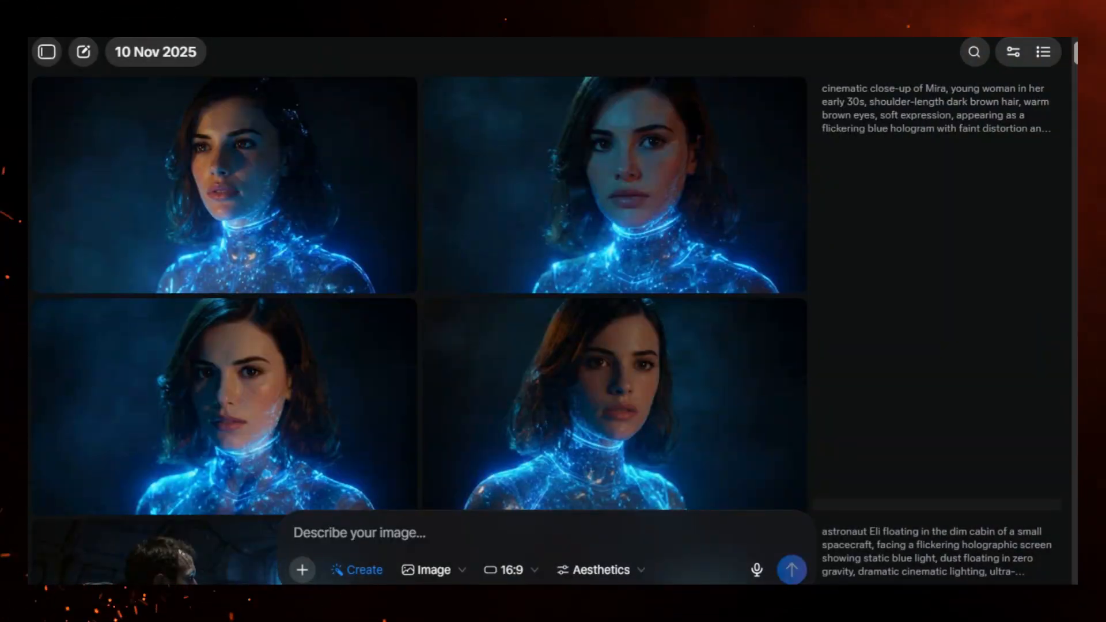
- Generate Mira's hologram flickering and fading to static with a faint smile, then review the results
scroll(down, 3)
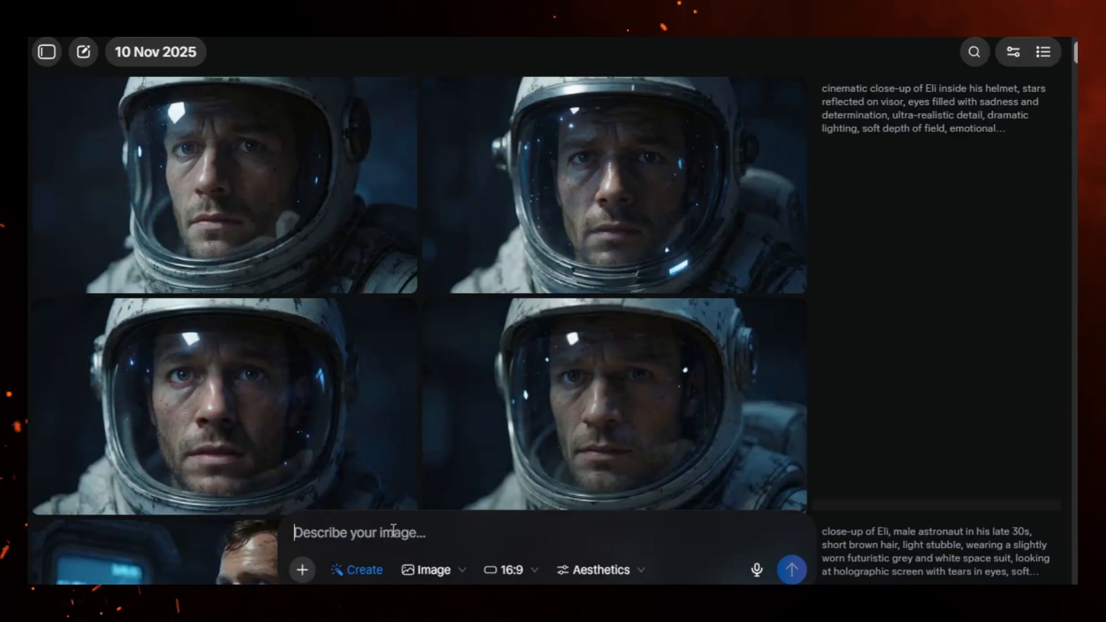
text(holographic image of Mira slowly flickering and fading to static, faint smile on her face, glowing blue particles dispersing, dark background, cinematic composition, emotional tone, ultra-detailed, volumetric light)
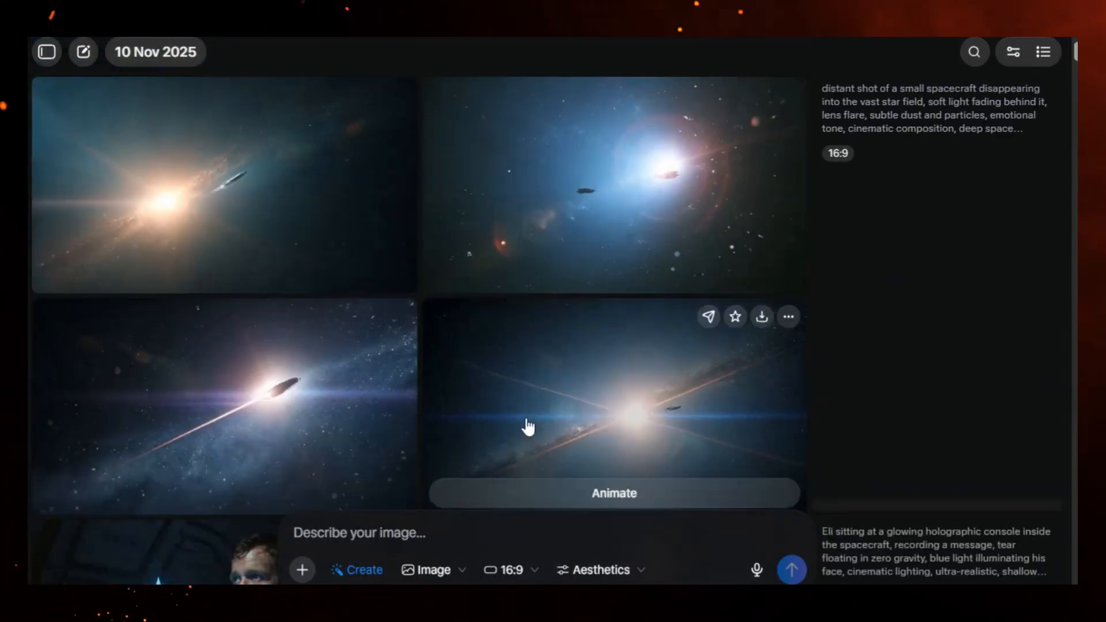
mouse_move(345, 407)
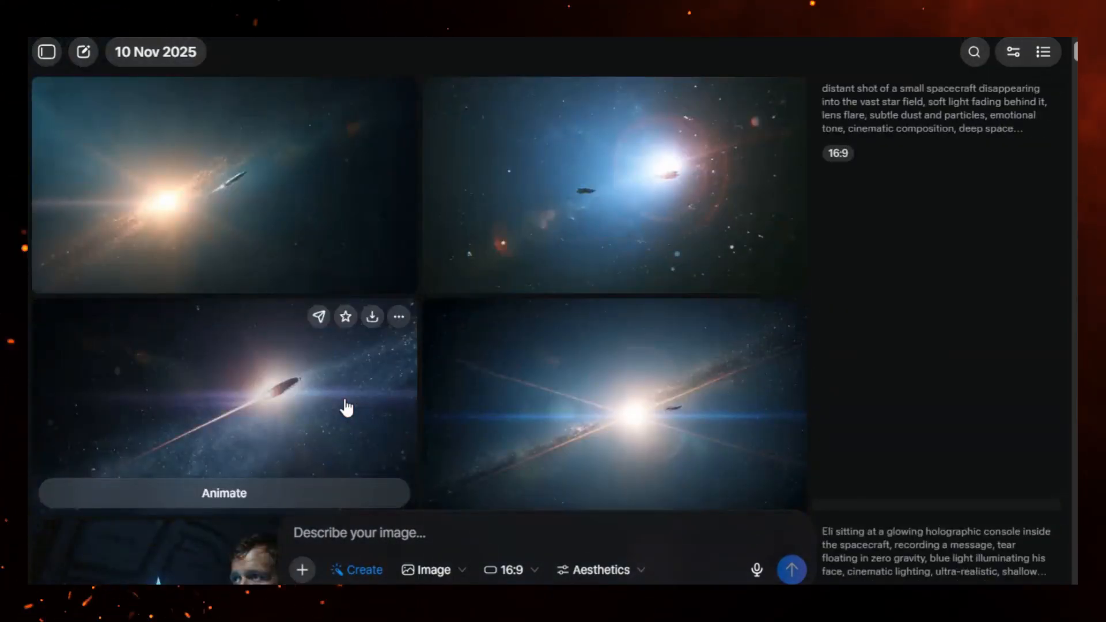
scroll(down, 3)
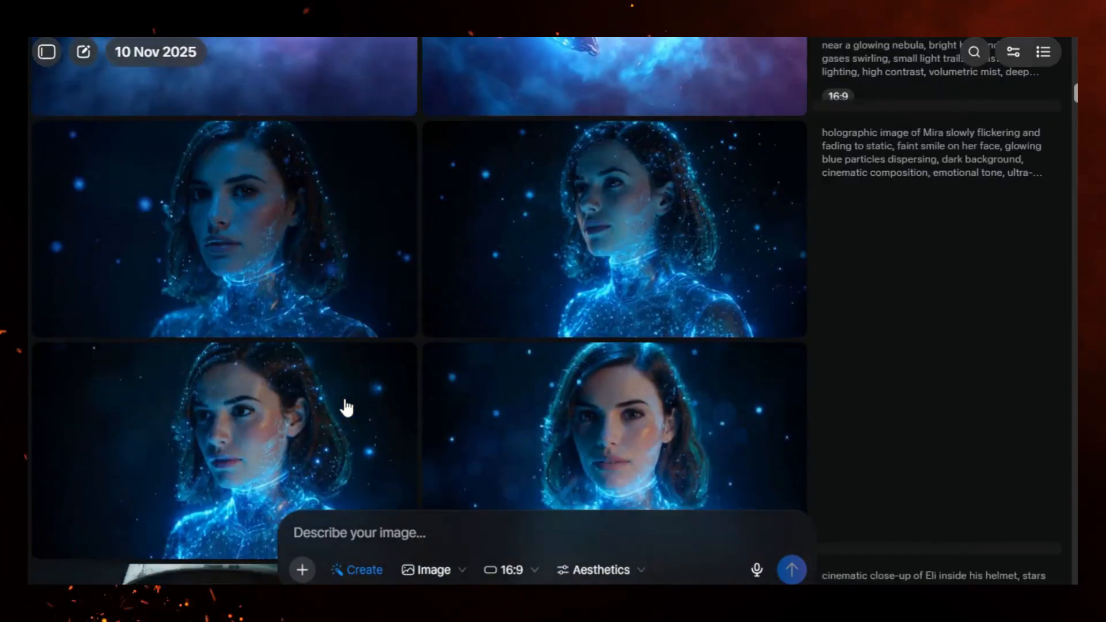
scroll(down, 3)
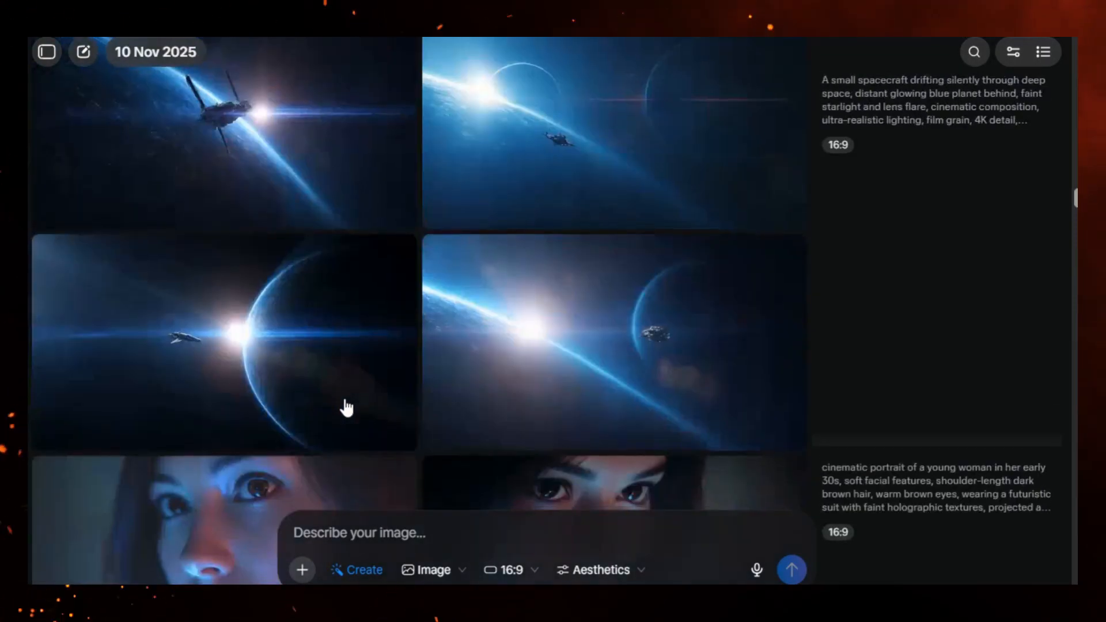
scroll(down, 3)
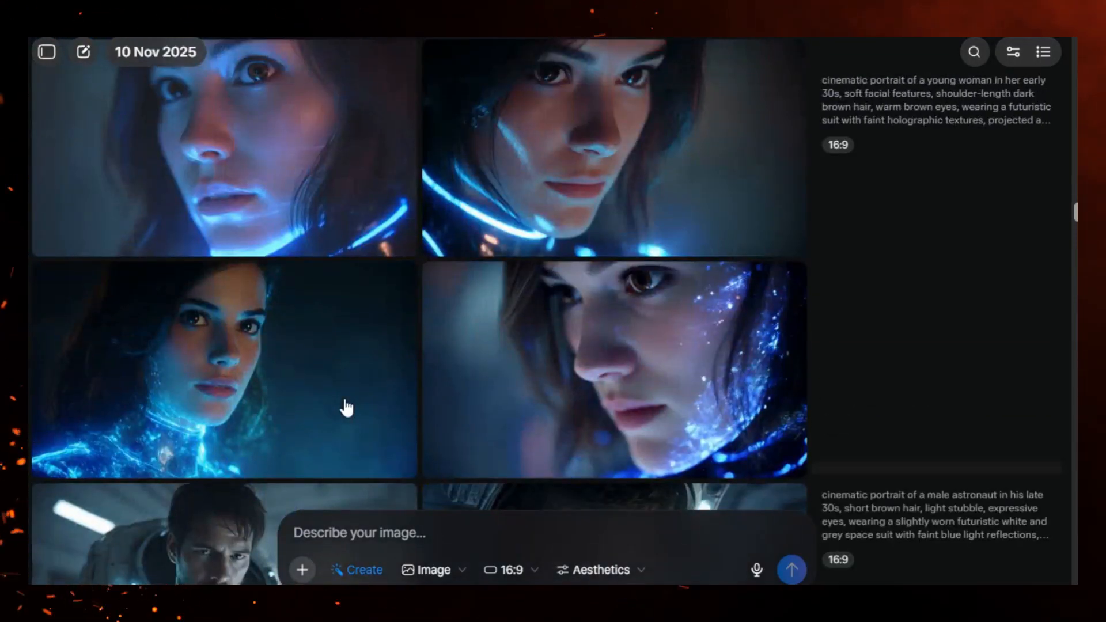
scroll(down, 3)
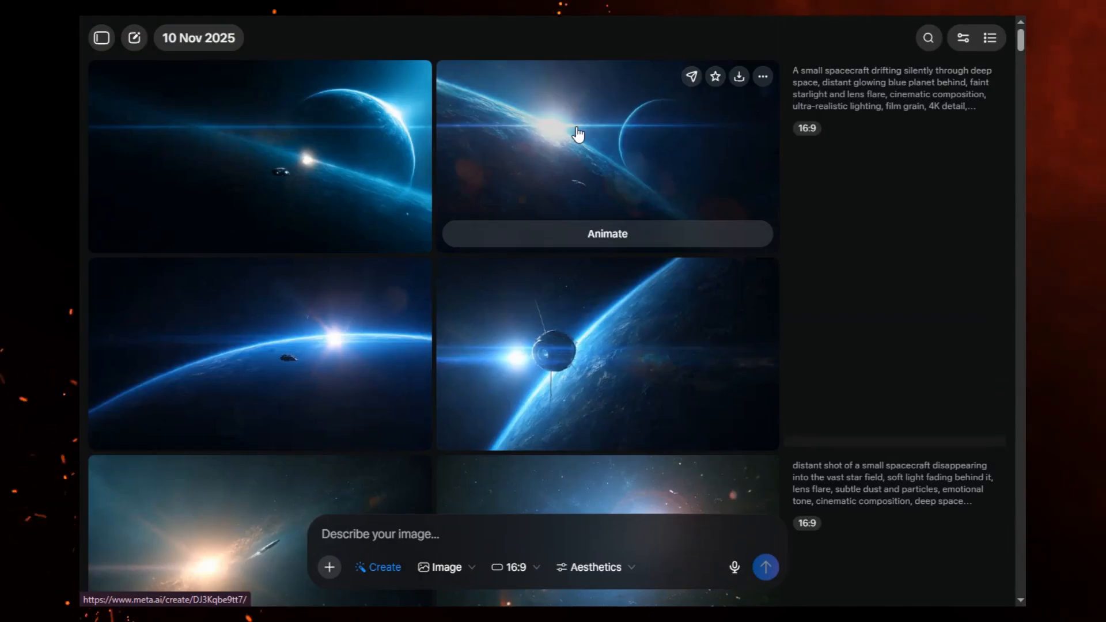
mouse_move(623, 162)
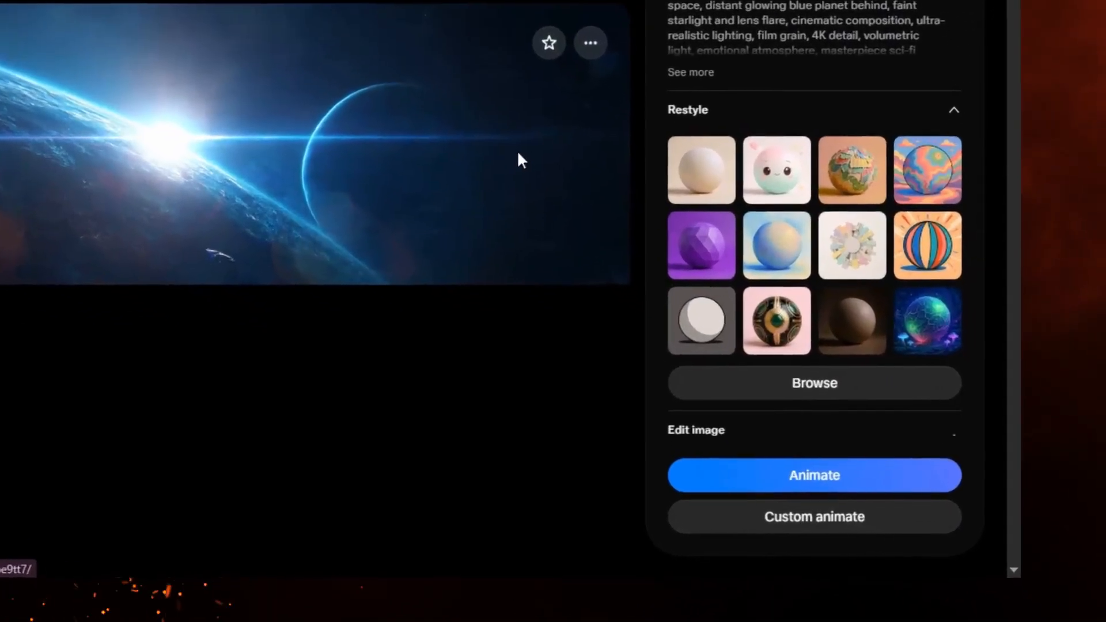
- Scroll the gallery to the spacecraft drifting past the glowing blue planet
scroll(down, 3)
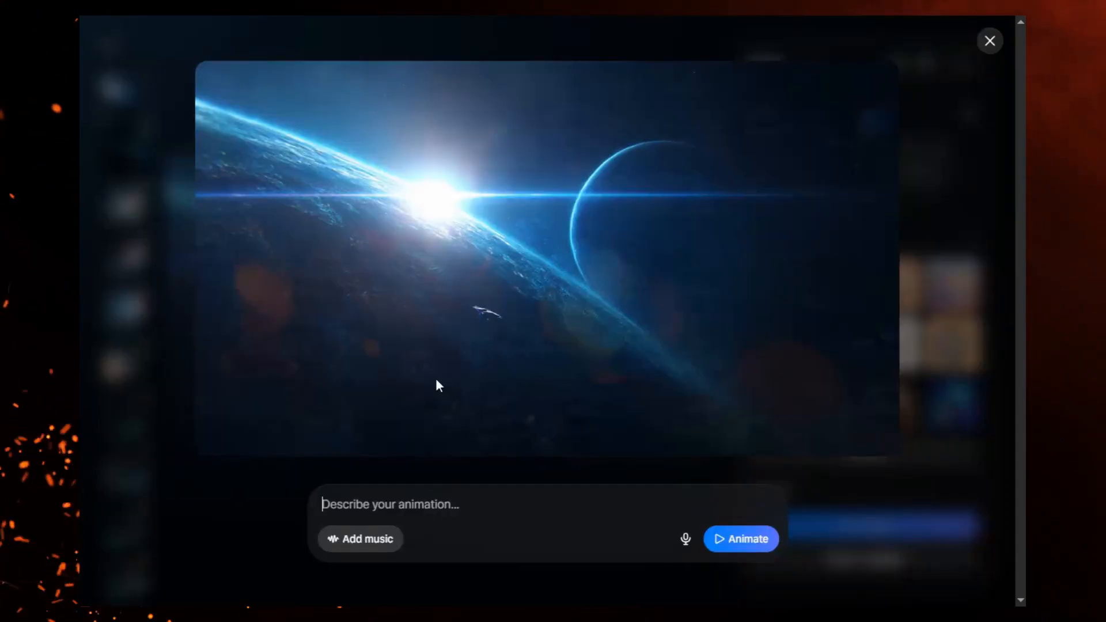
- Animate the spacecraft image with a slow cinematic pan across the ship drifting through deep space
text(Slow cinematic pan across a small spacecraft drifting through deep space. Subtle camera zoom toward the ship as starlight flickers softly in the background. Slight rotation for depth, gentle floating particles, ambient movement.)
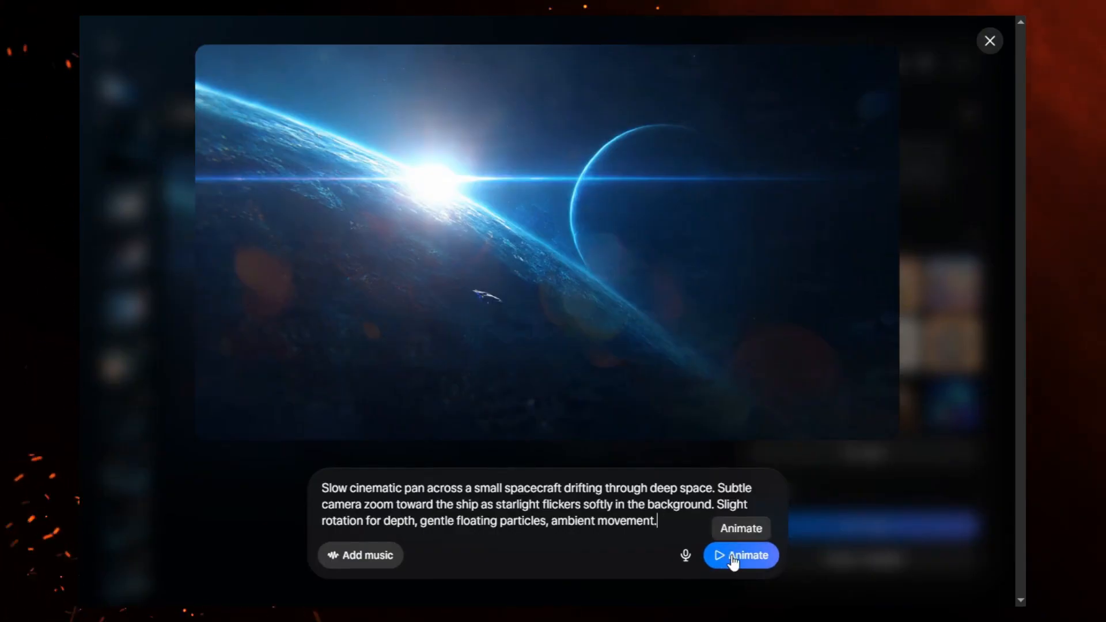
click(740, 555)
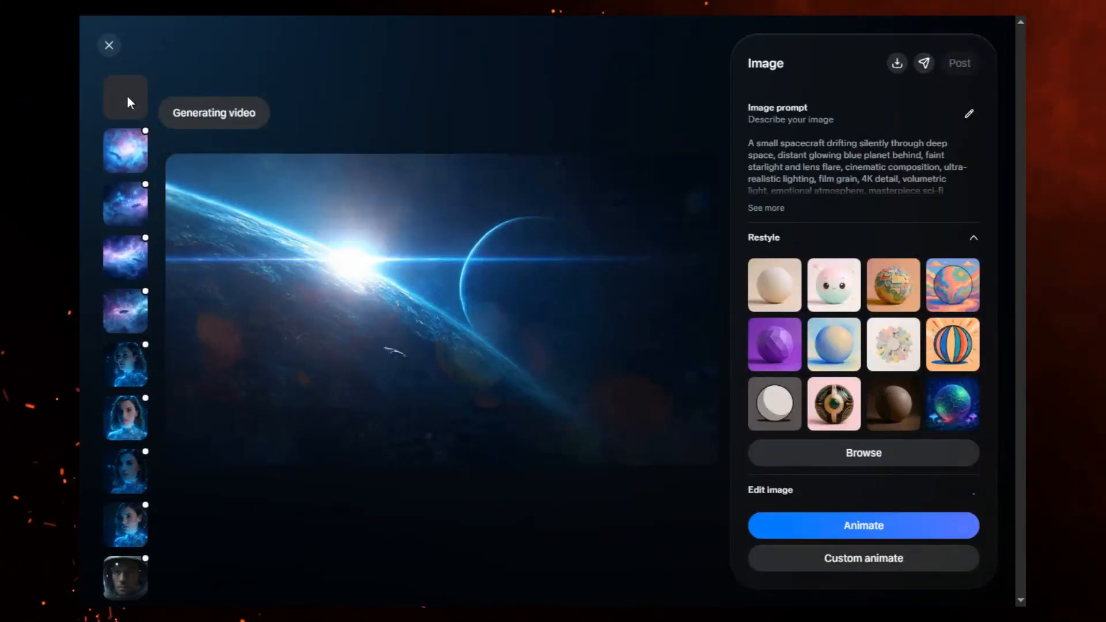
- Extend the generated spacecraft drifting video, then return to the creations gallery
click(110, 46)
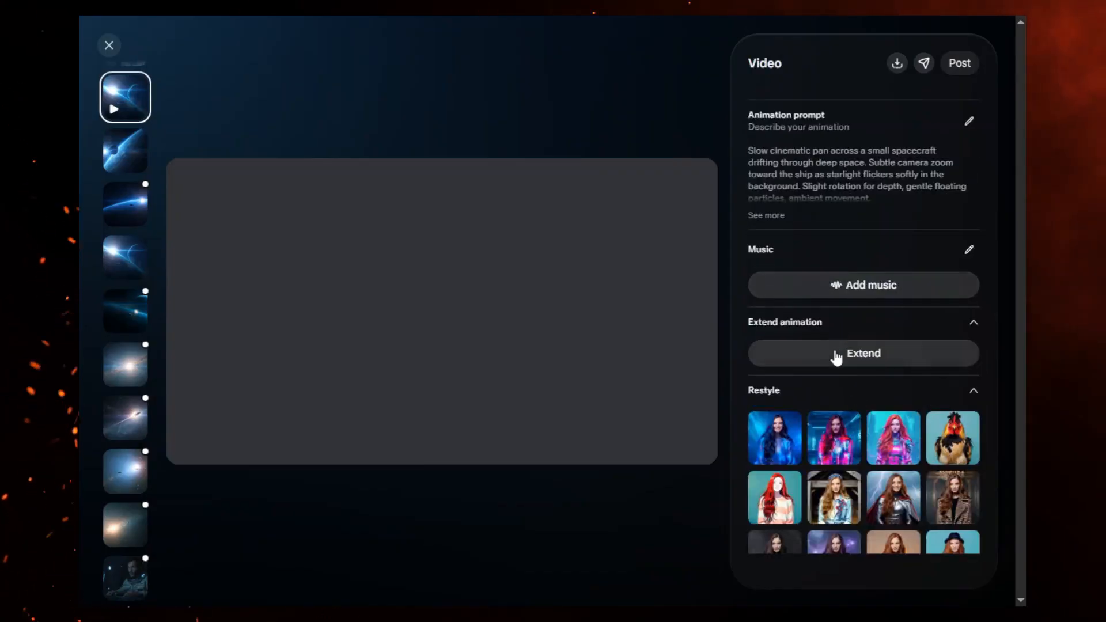
click(863, 353)
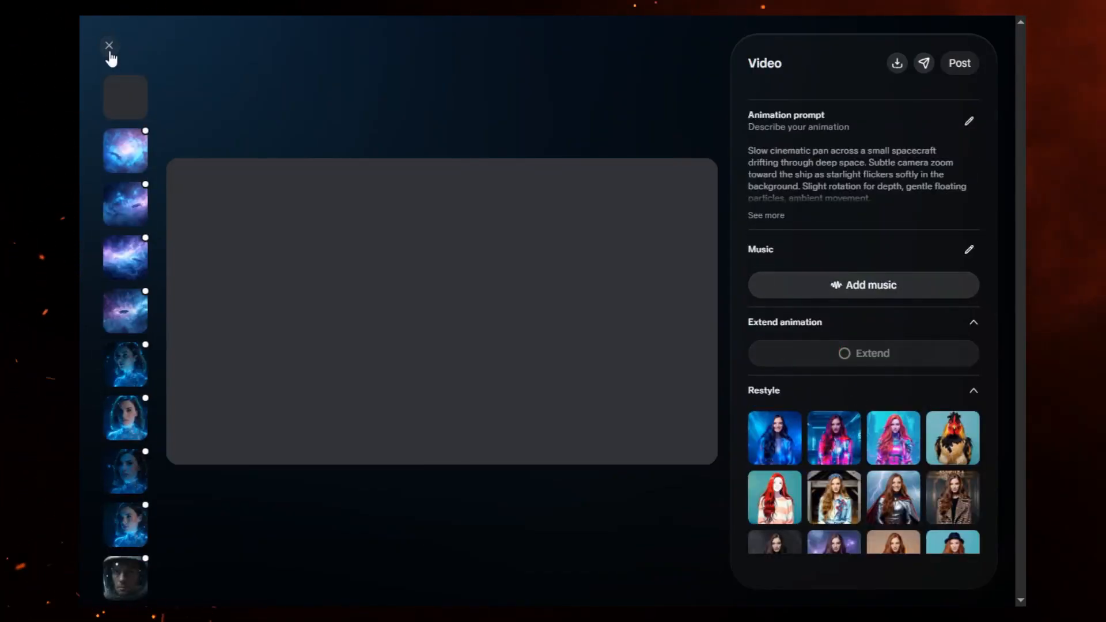
click(109, 44)
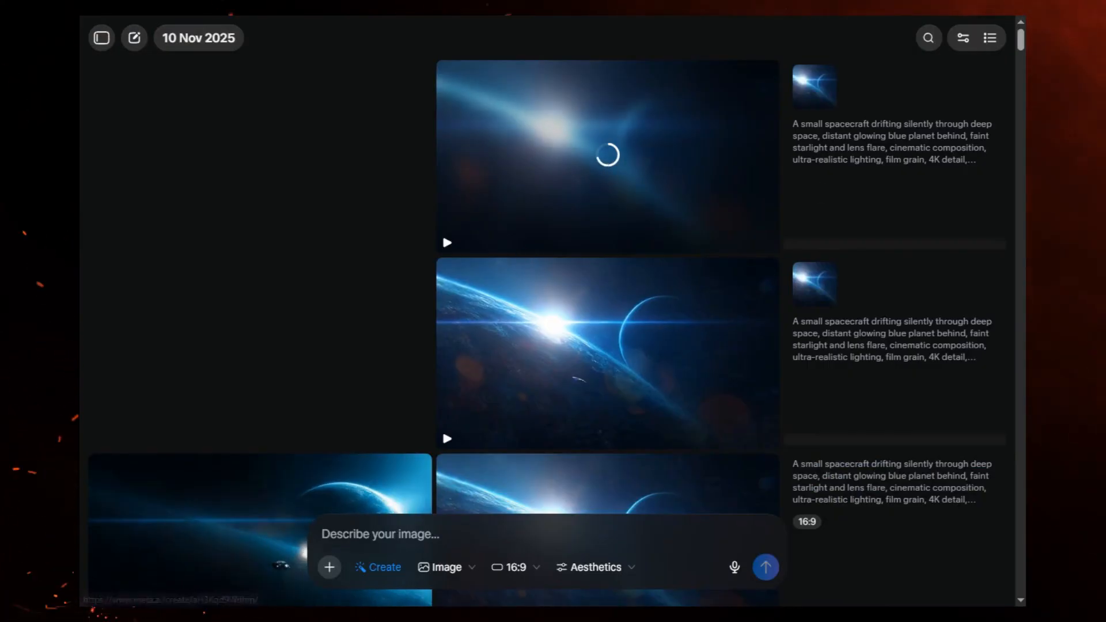
- Scroll the Create gallery while the Eli close-up video clip finishes generating
scroll(down, 3)
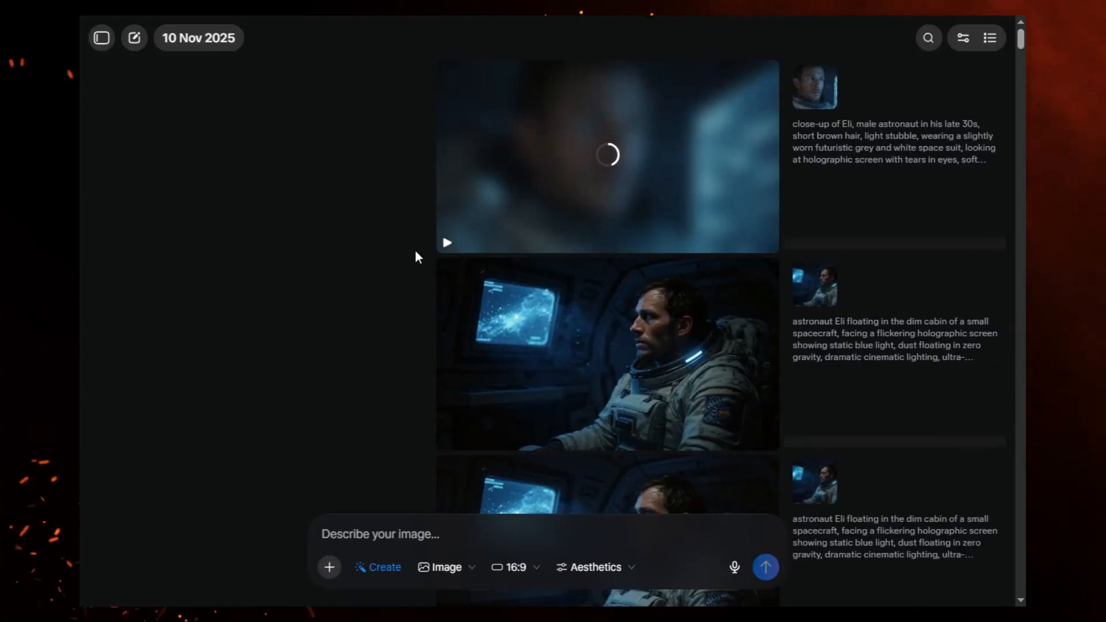
mouse_move(367, 304)
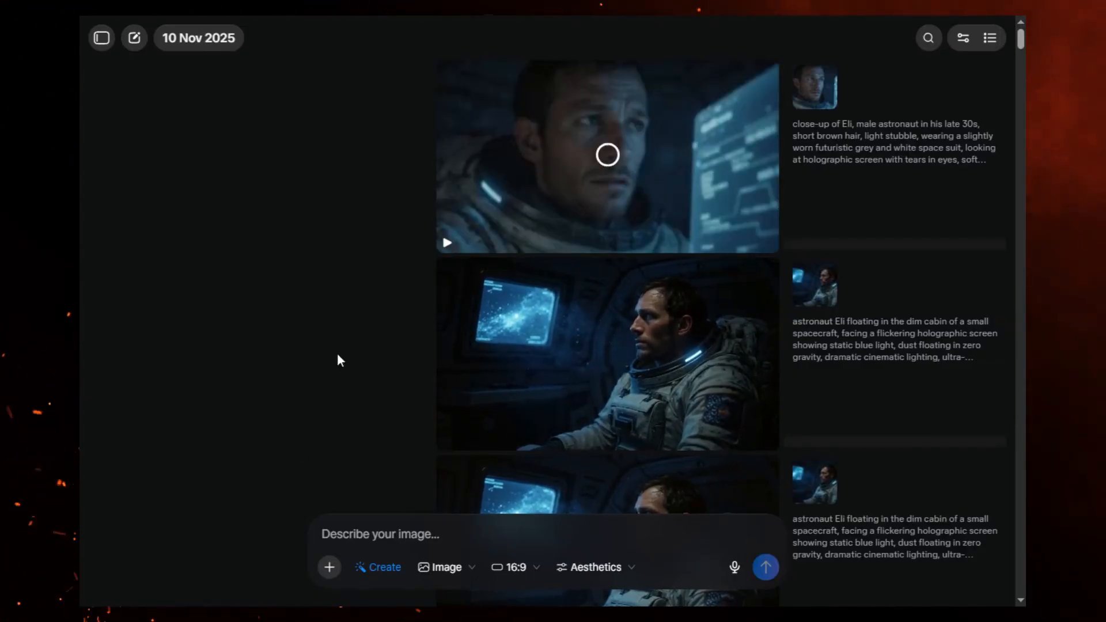
mouse_move(448, 250)
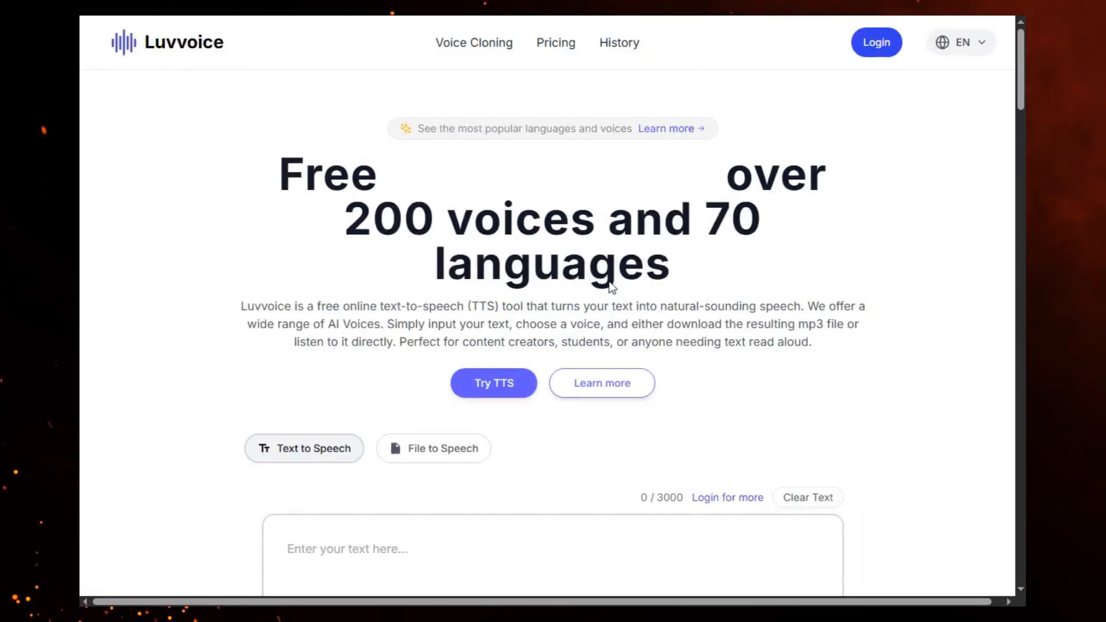
- Scroll through the Luvvoice text-to-speech page to the English (United States) voice settings
scroll(down, 3)
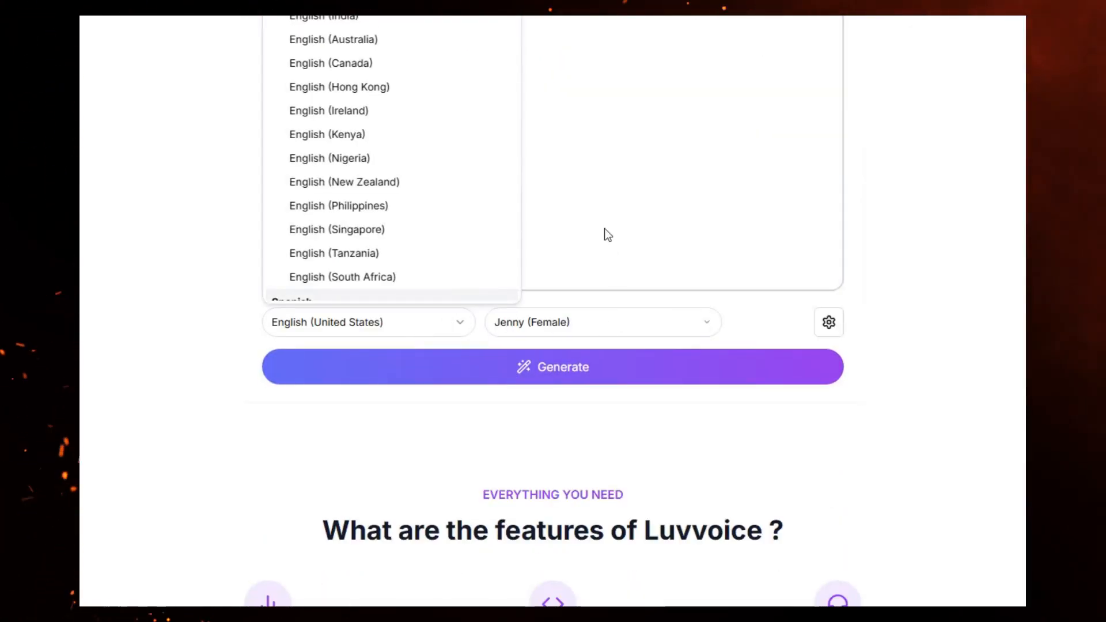
scroll(down, 3)
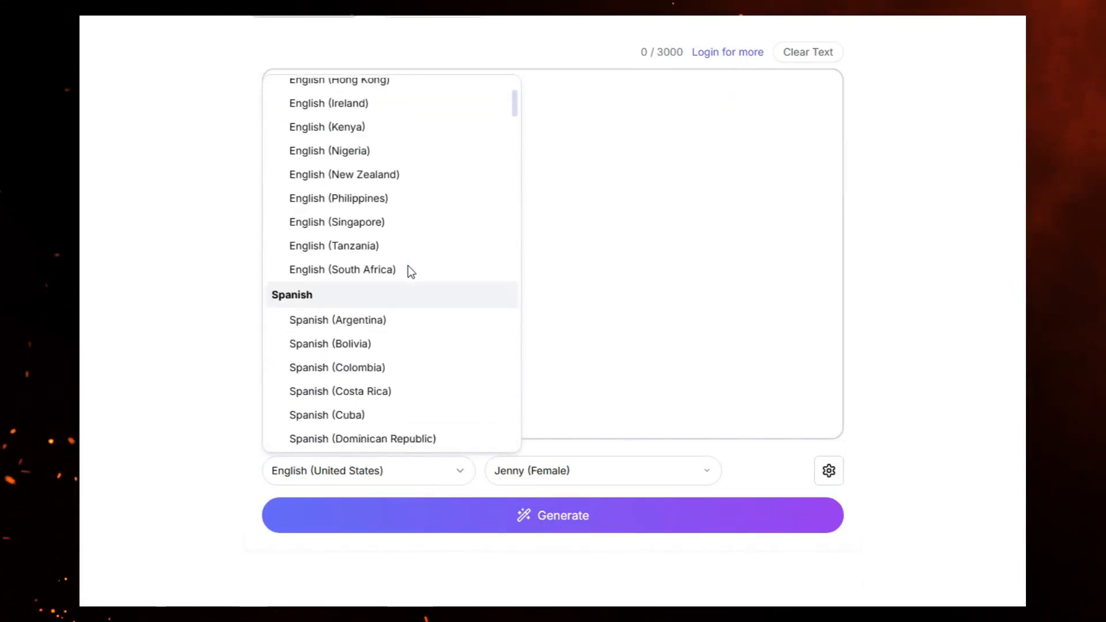
scroll(up, 3)
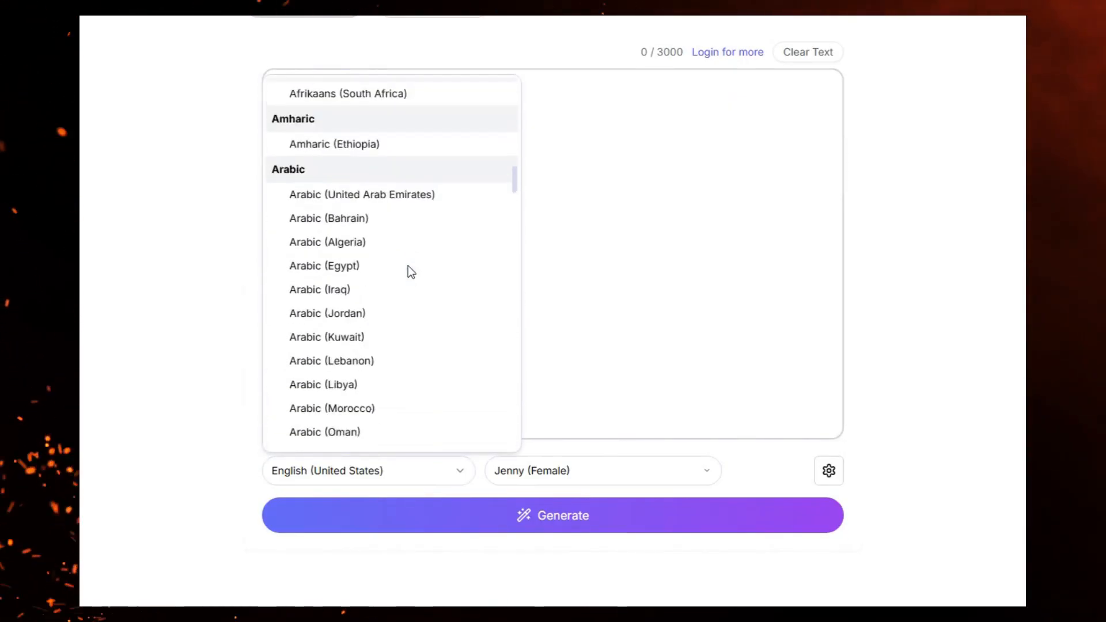
scroll(down, 3)
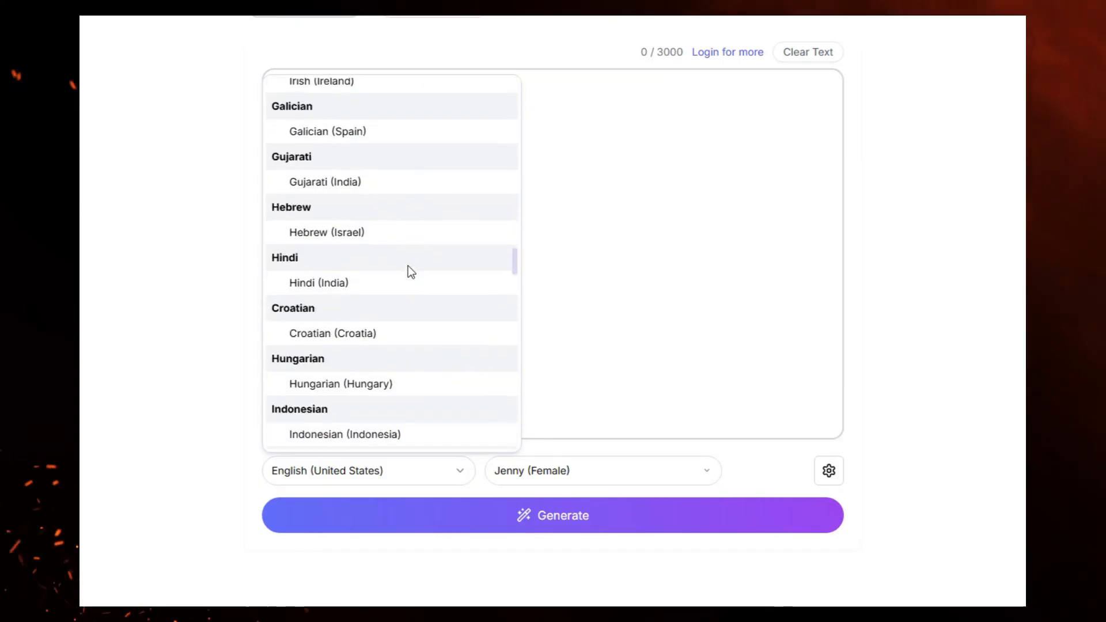
scroll(down, 3)
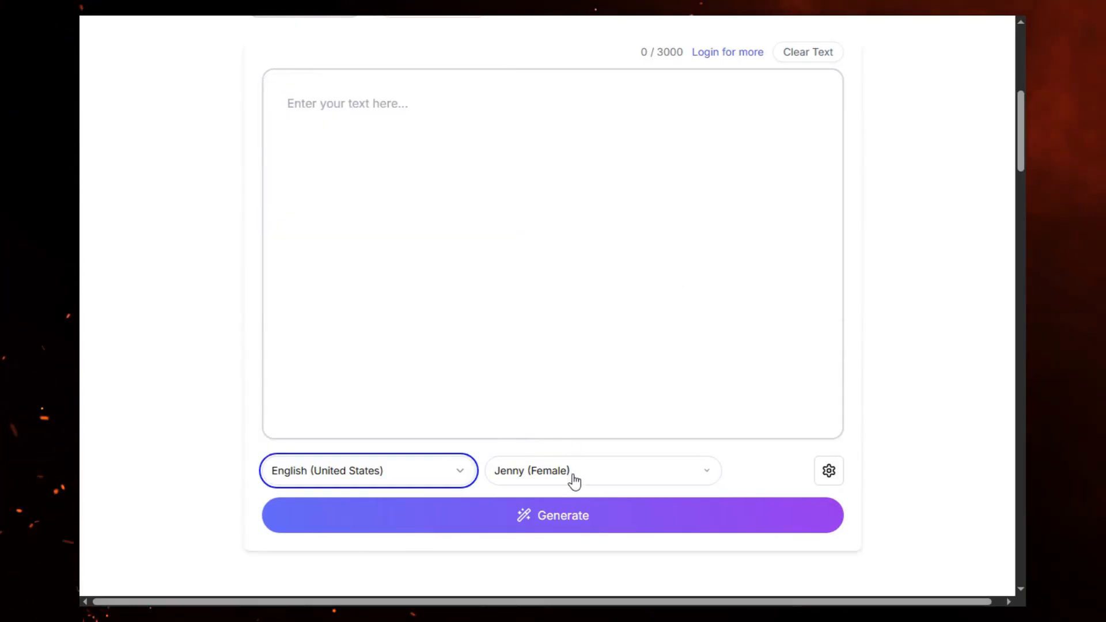
- Generate Mira's intro line with the Ava (Female) voice and download the 5-second clip
click(604, 469)
text(Hi, My name is Mira. I'm young woman in my early 30s, nice to meet you.)
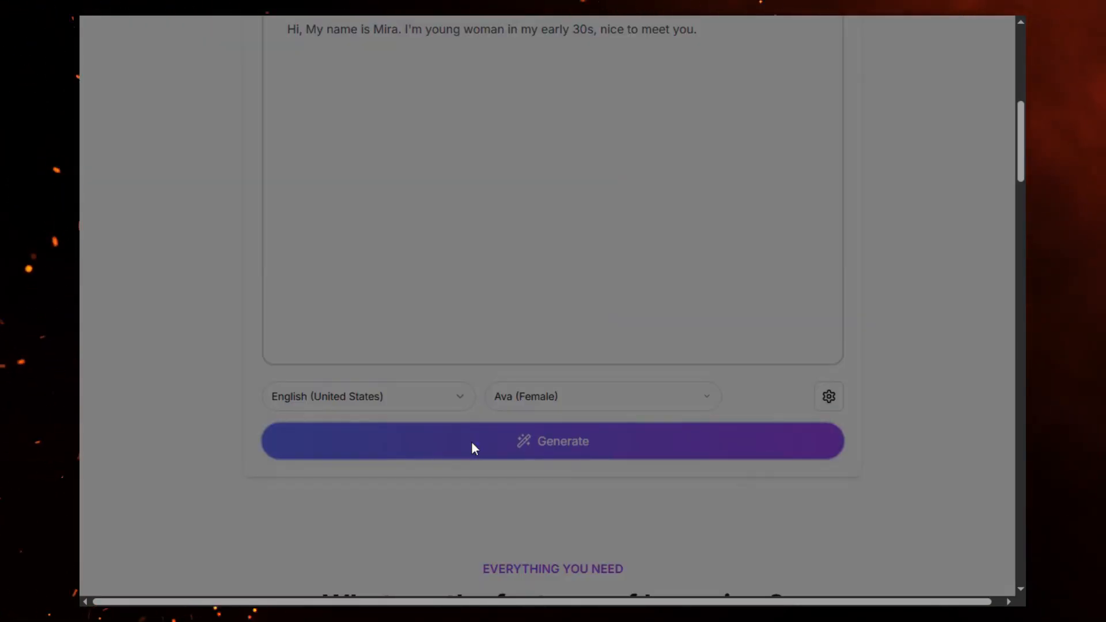
click(553, 440)
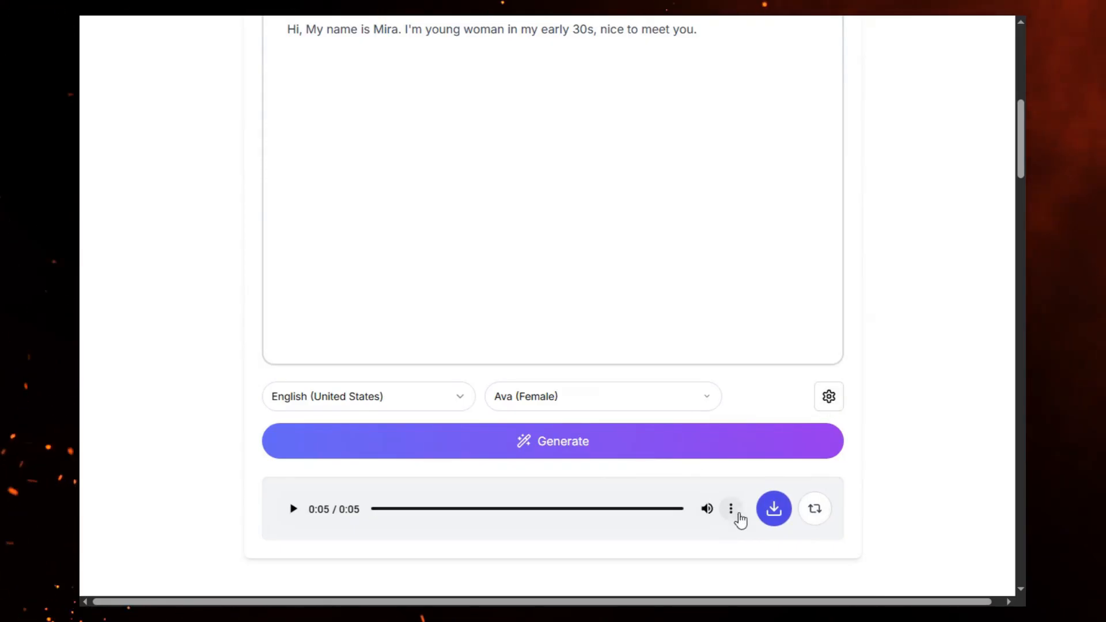
click(730, 509)
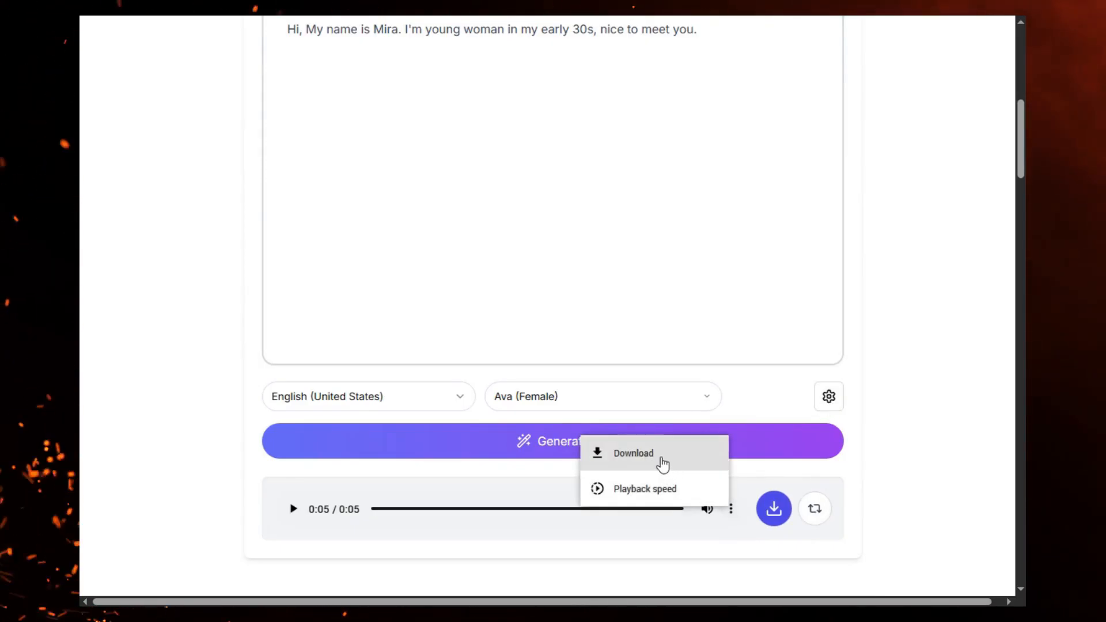
click(633, 453)
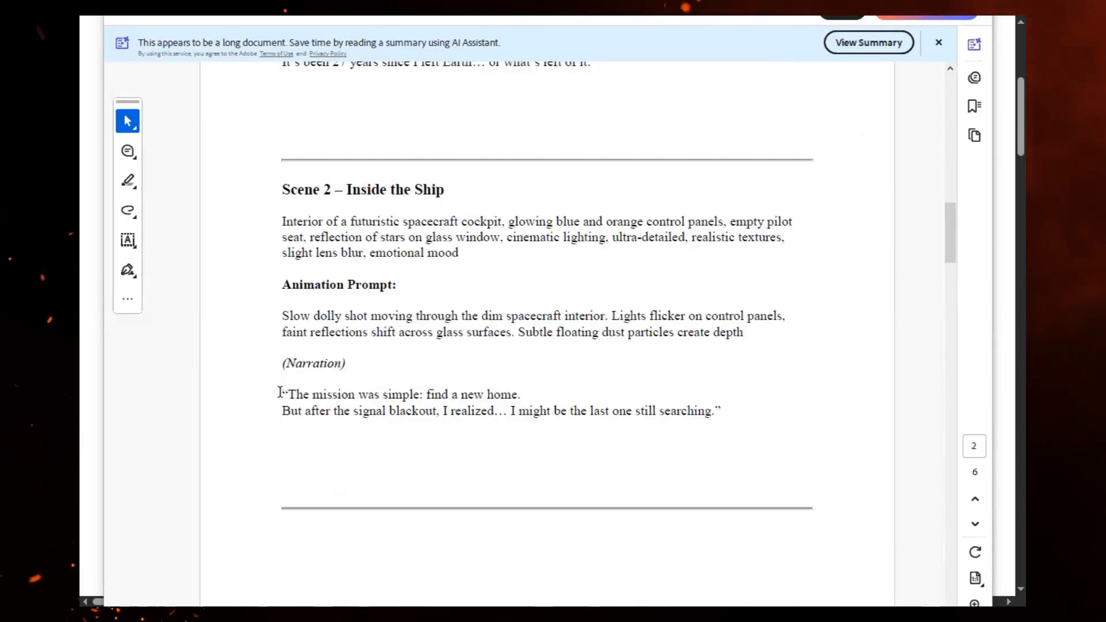
- Generate the Scene 2 narration with Christopher (Male) and download the audio
drag(281, 394, 719, 410)
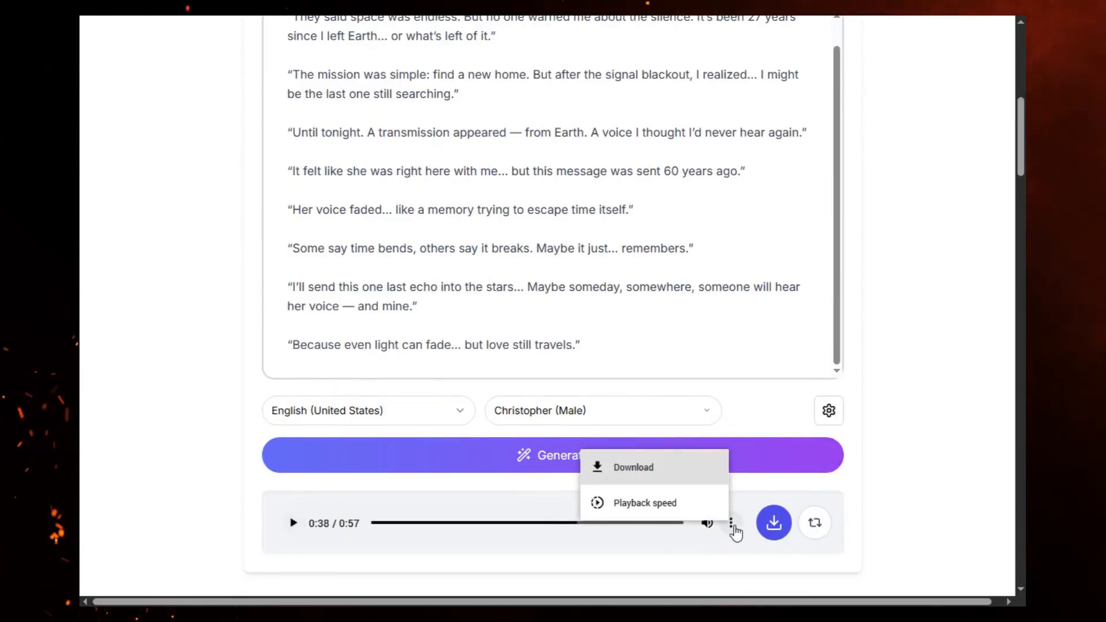
click(774, 523)
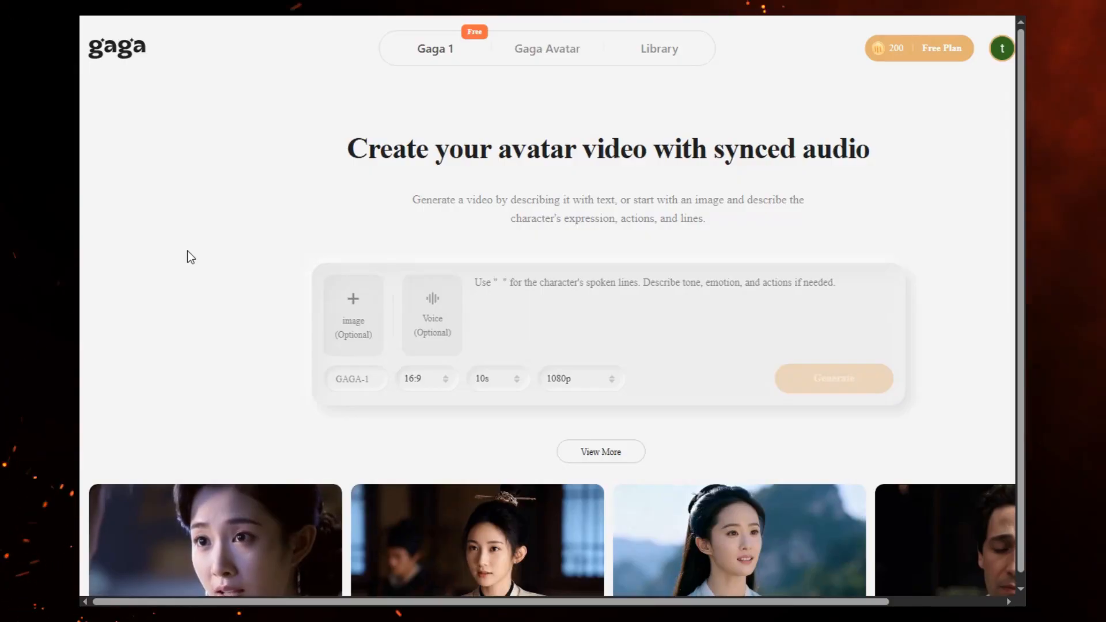
mouse_move(905, 64)
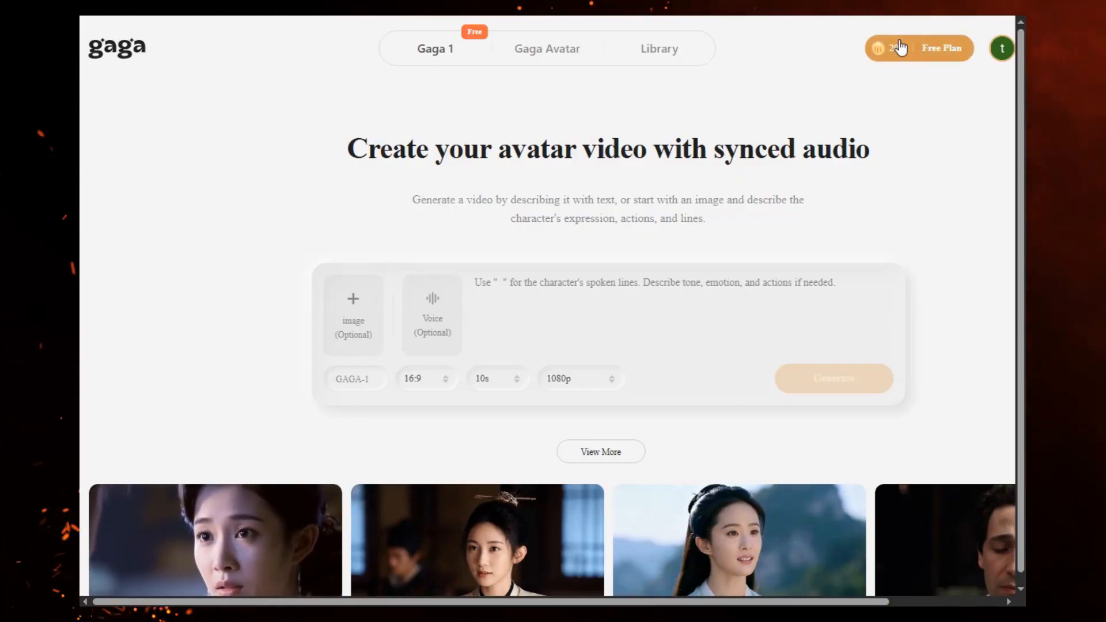
mouse_move(422, 57)
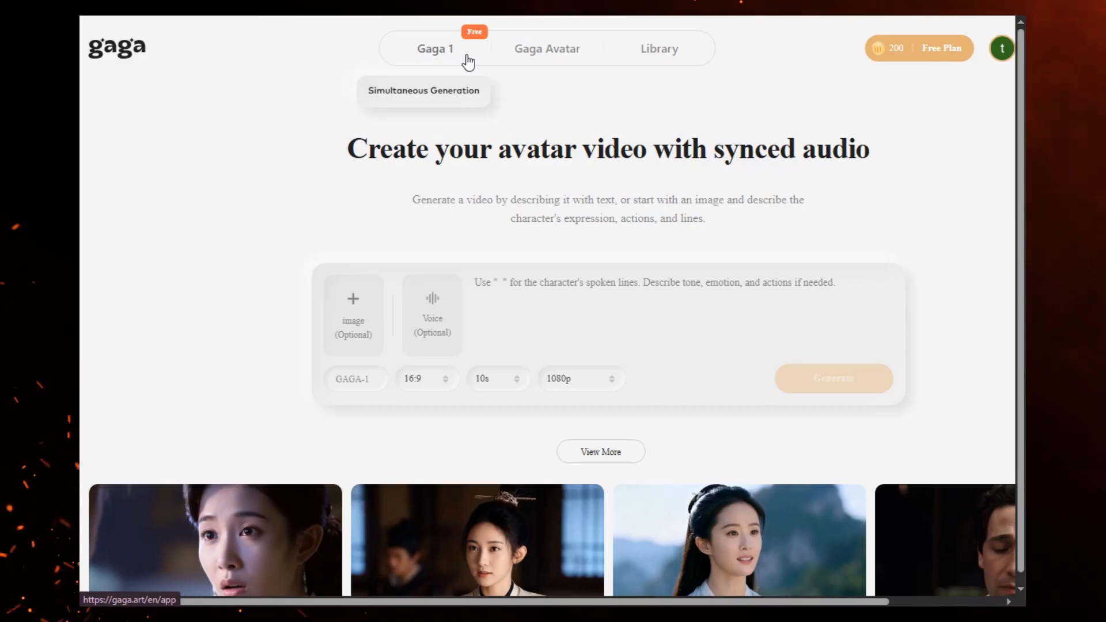
scroll(down, 3)
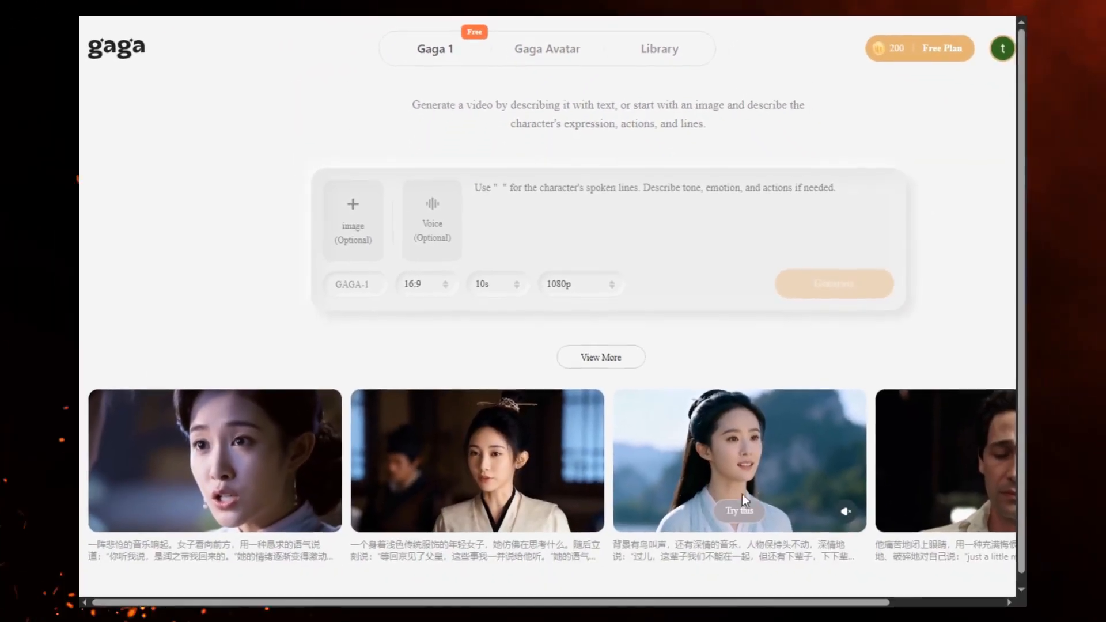
mouse_move(751, 508)
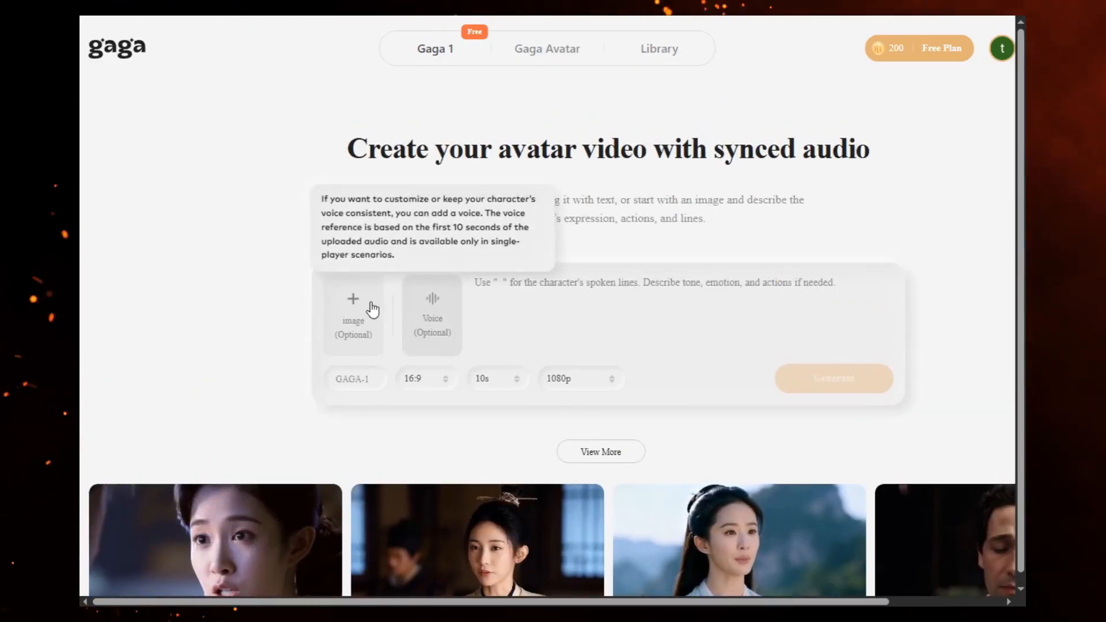
- Upload the Mira portrait 4.jpeg as the starting image and add her mp3 voice recording
click(353, 314)
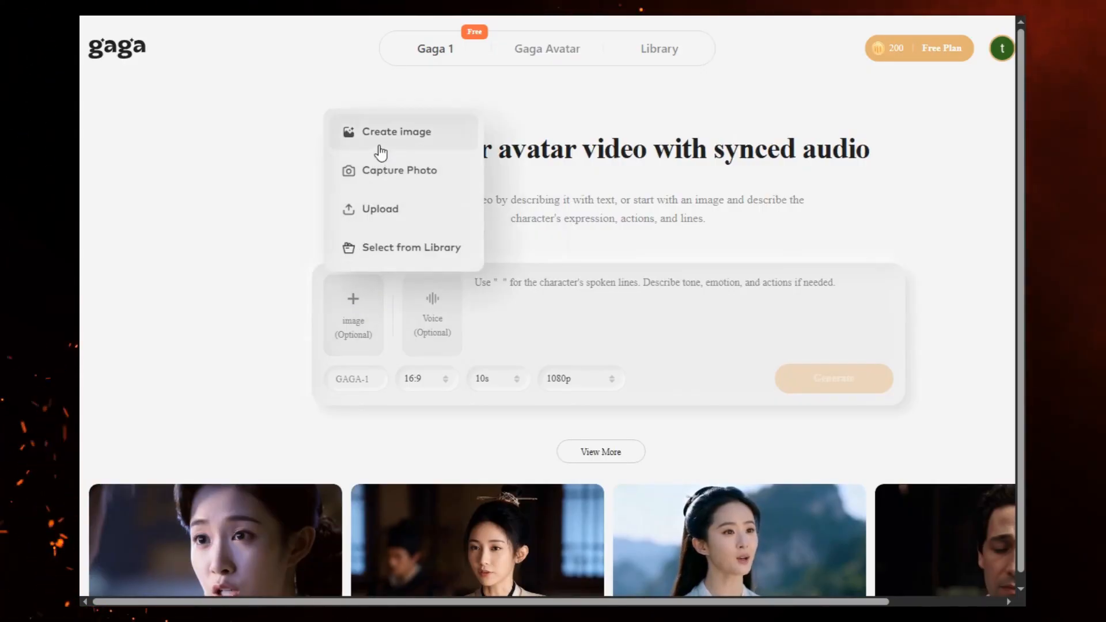
mouse_move(373, 208)
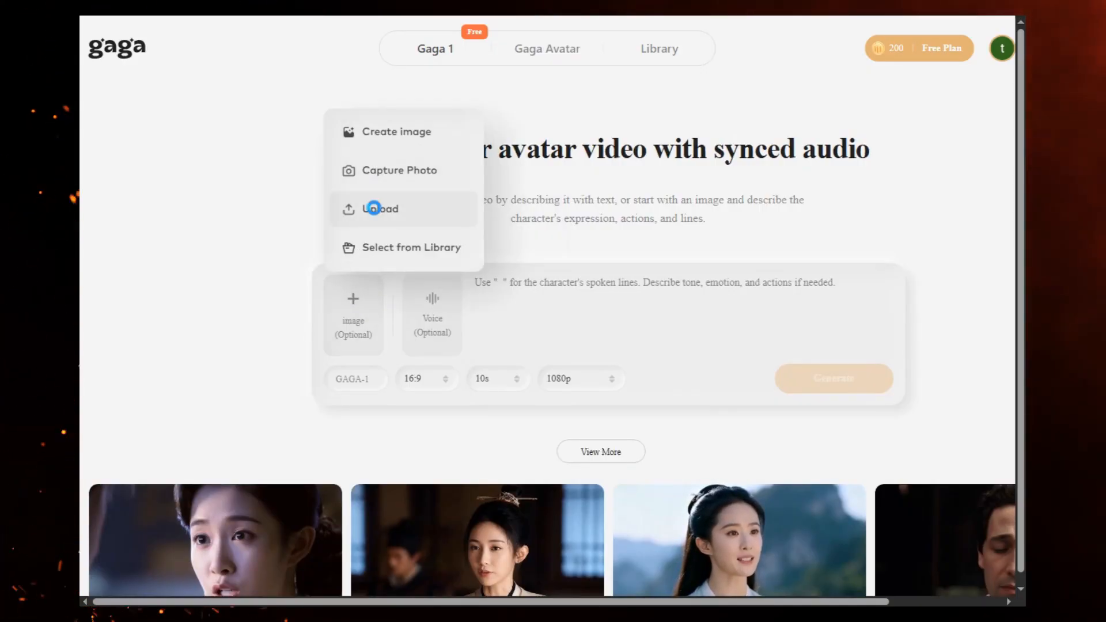
click(379, 208)
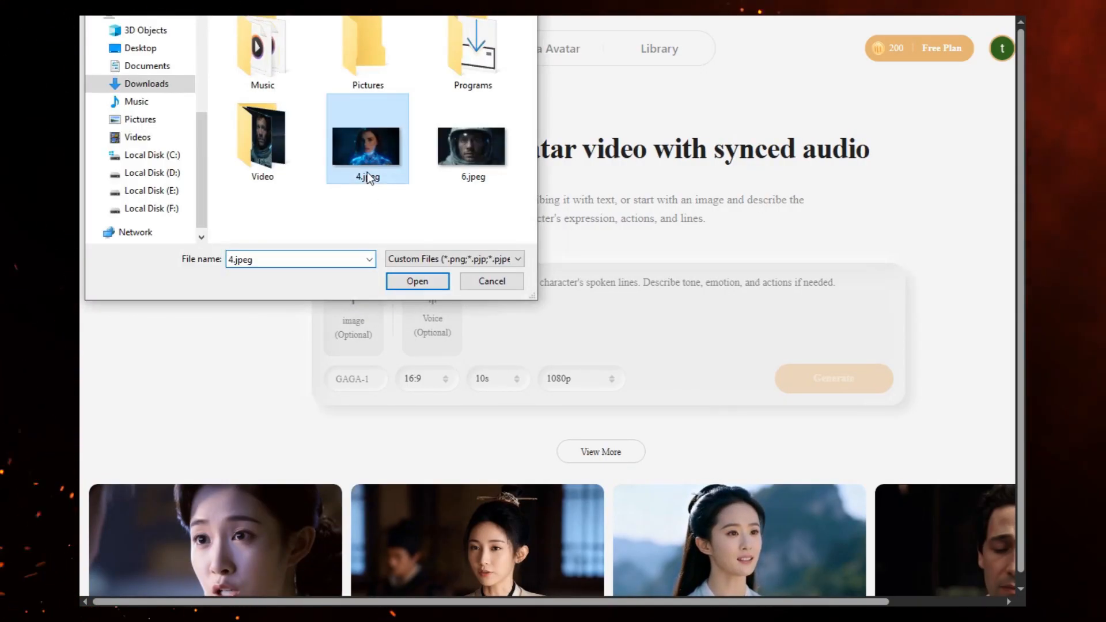
click(417, 281)
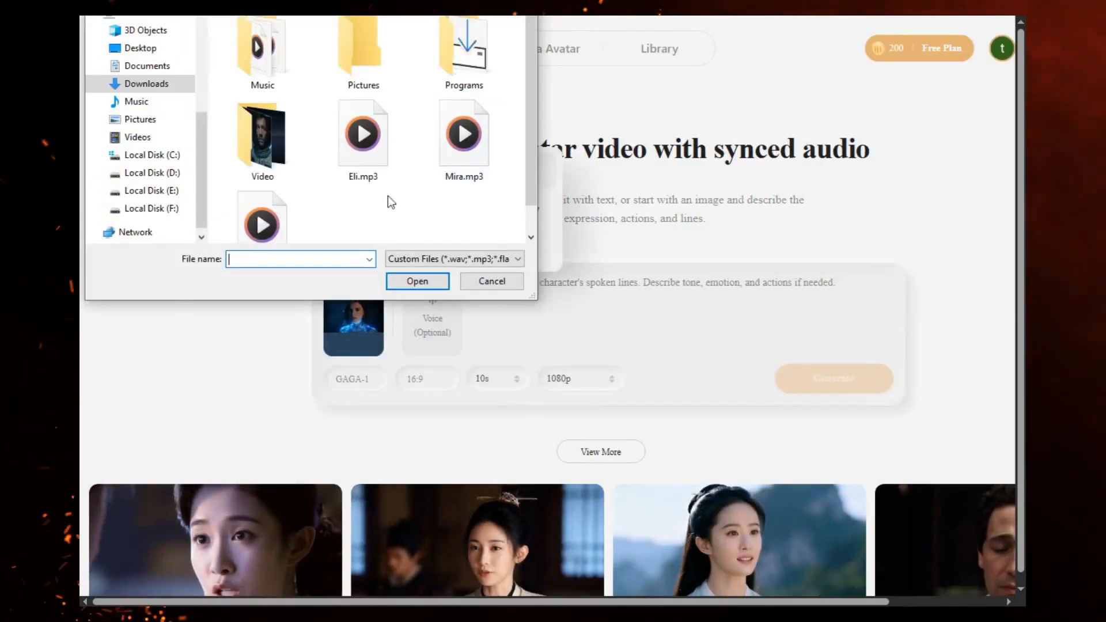
click(417, 281)
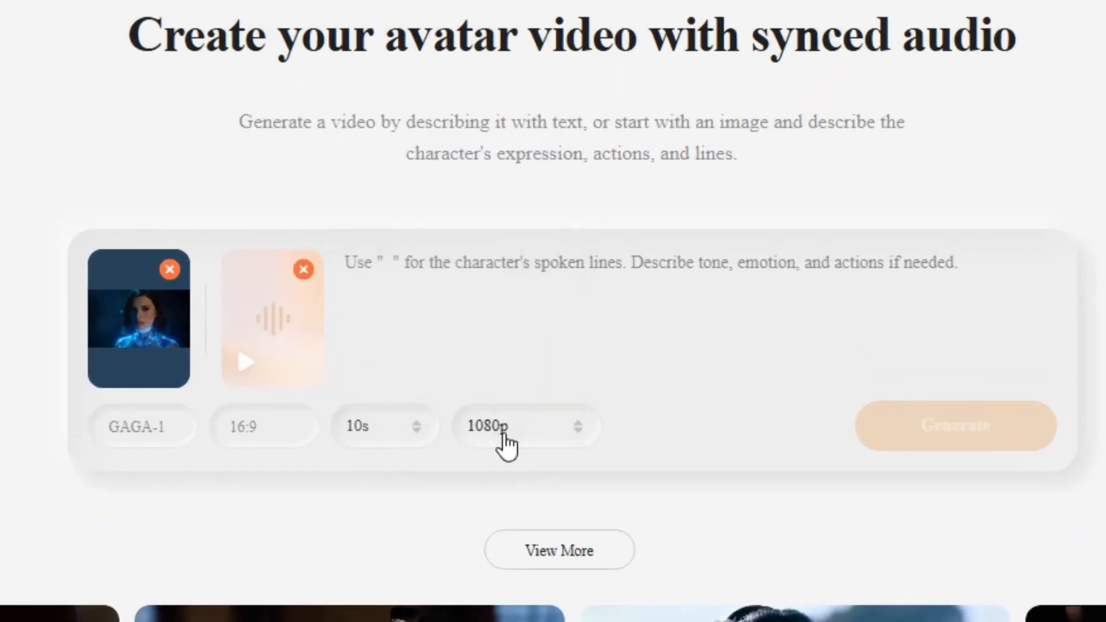
mouse_move(518, 458)
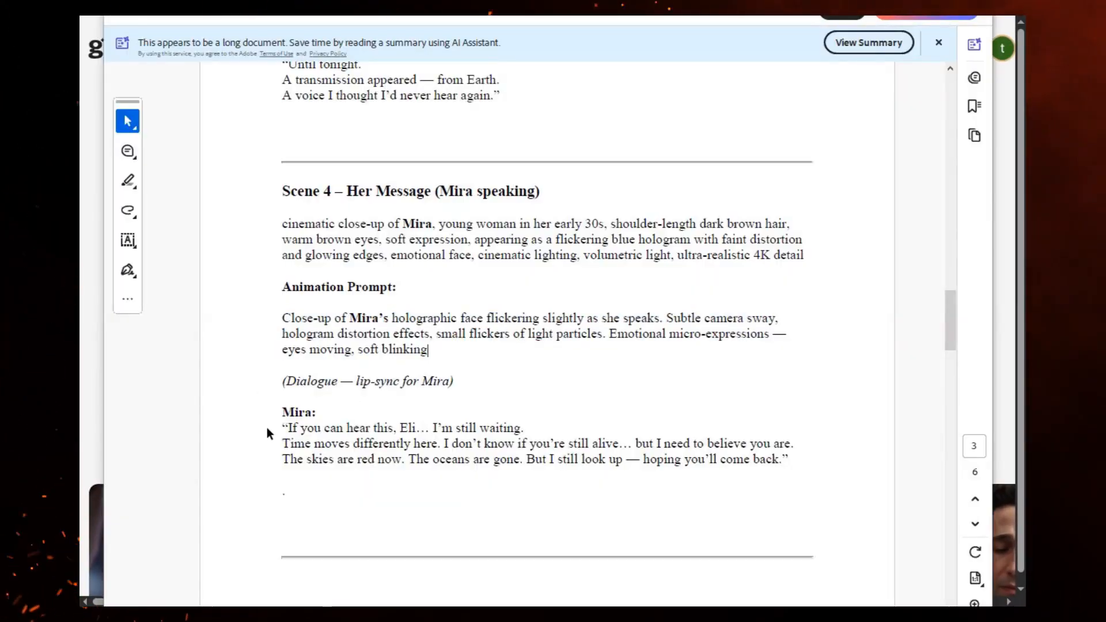
- Generate a 10-second lip-synced clip of Mira's Scene 4 dialogue and play it back
drag(281, 427, 631, 442)
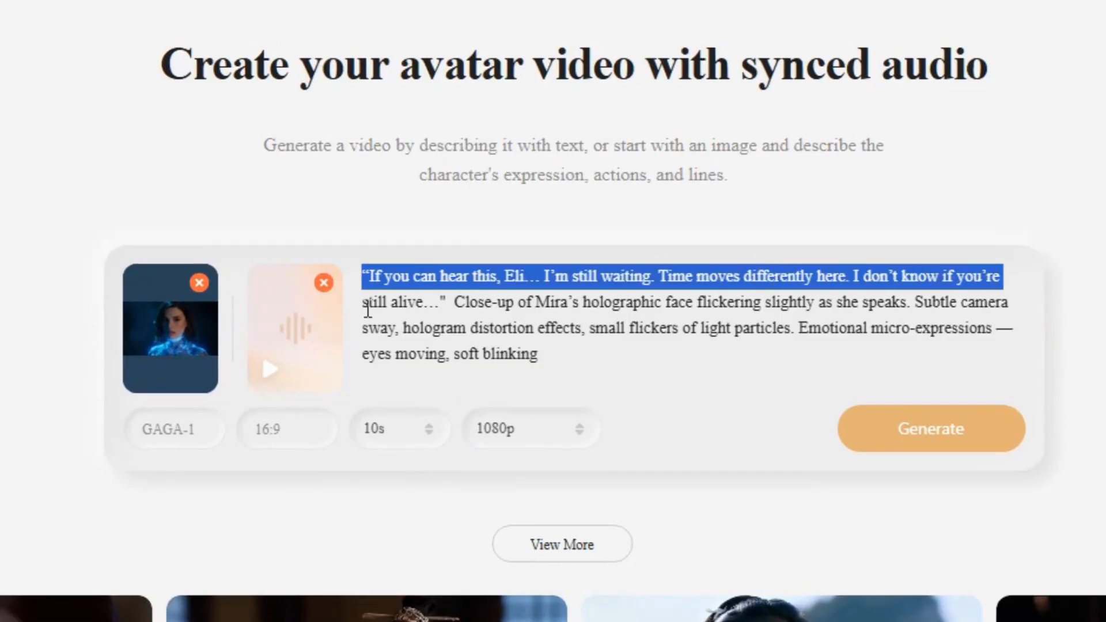
click(930, 427)
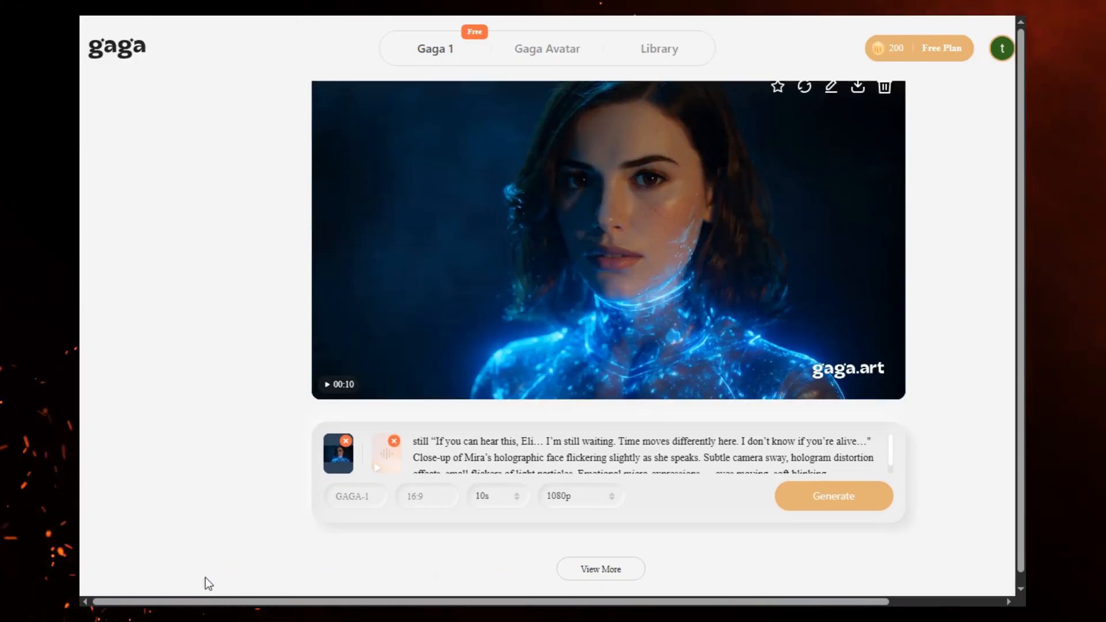
click(857, 86)
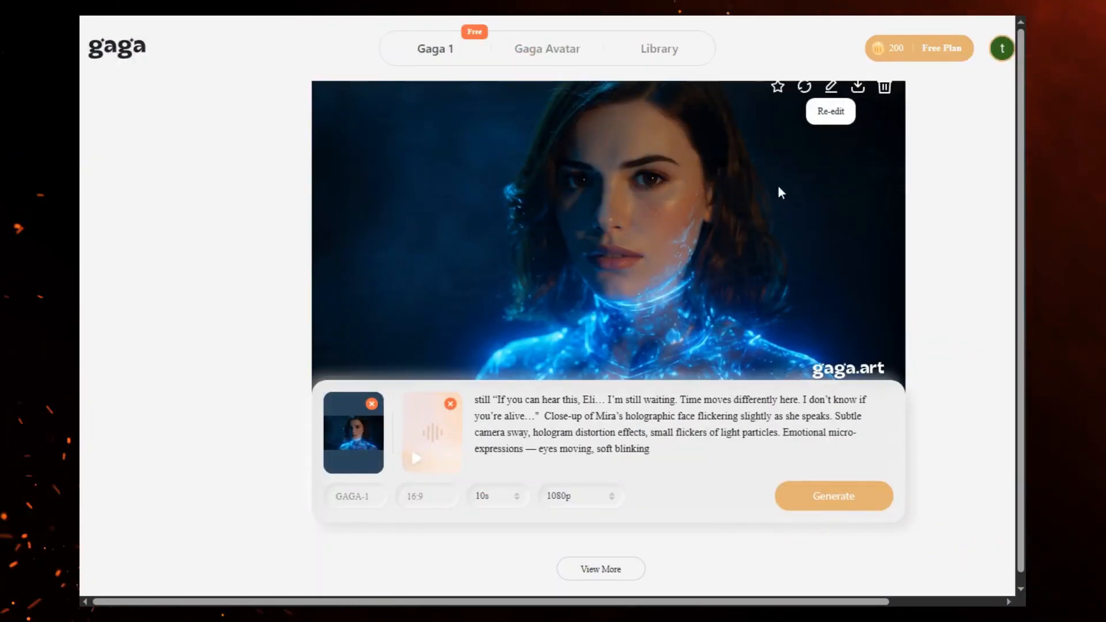
- Delete the first clip, then generate and play a new clip of Mira's 'skies are red' lines
click(884, 86)
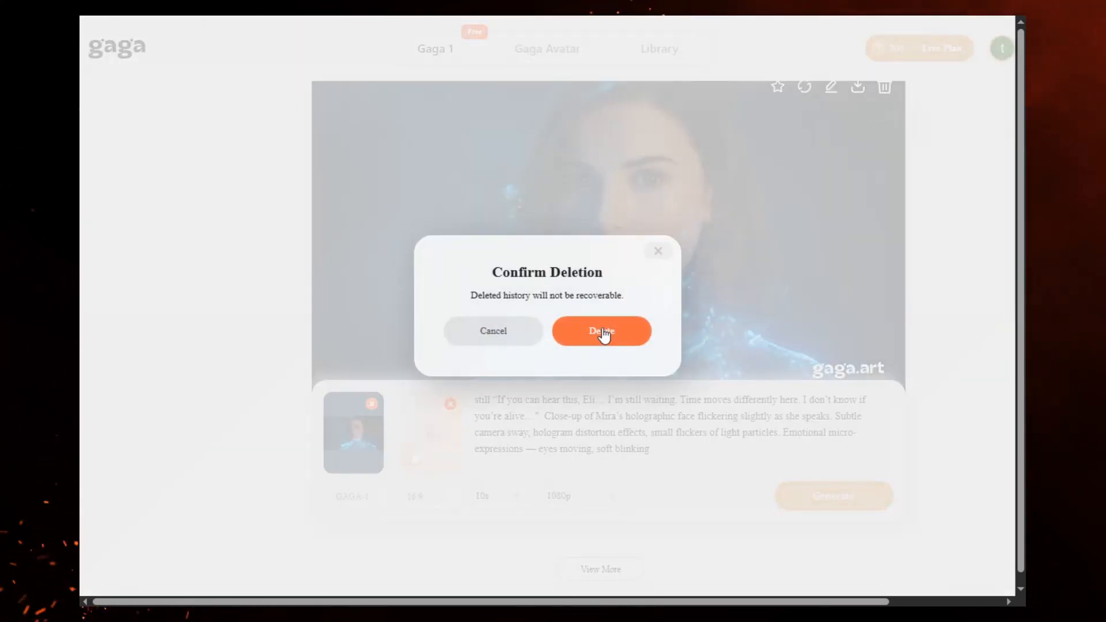
click(602, 331)
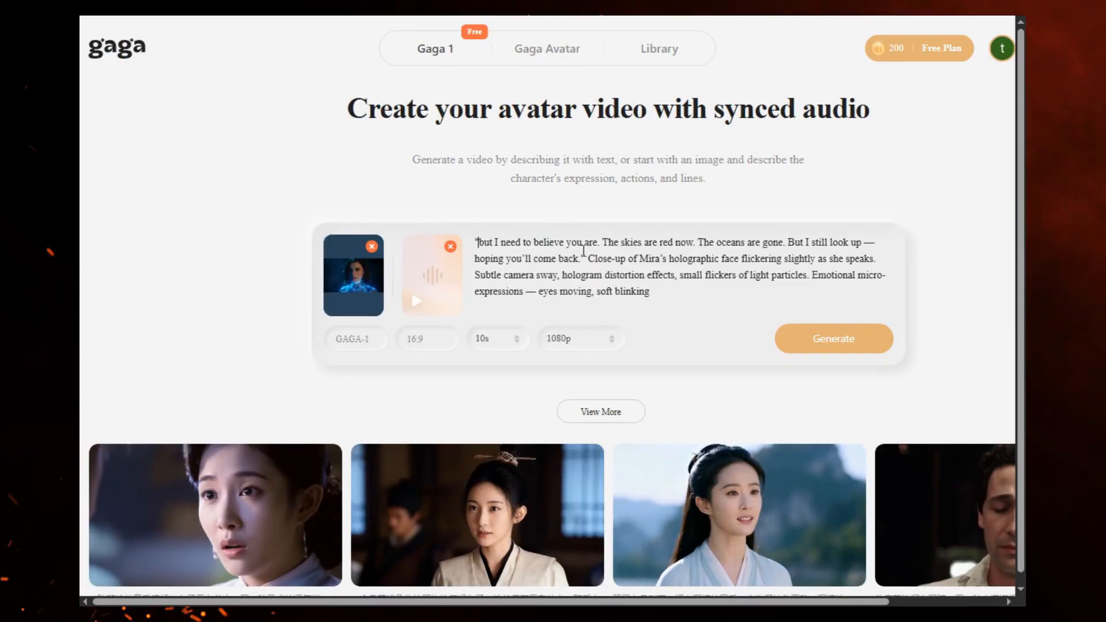
click(833, 339)
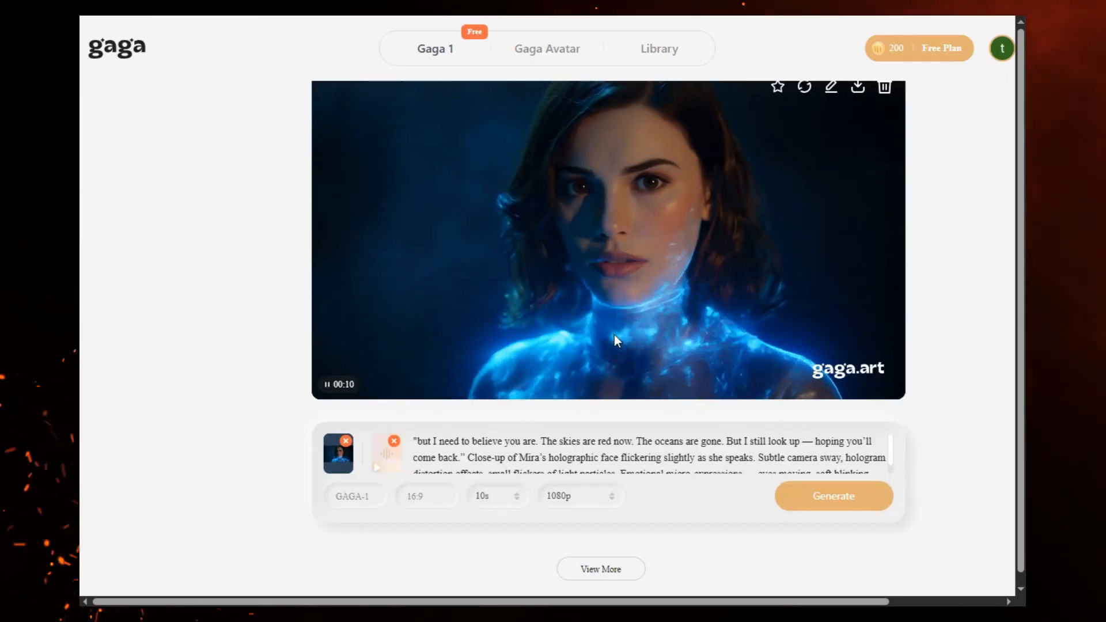
click(857, 86)
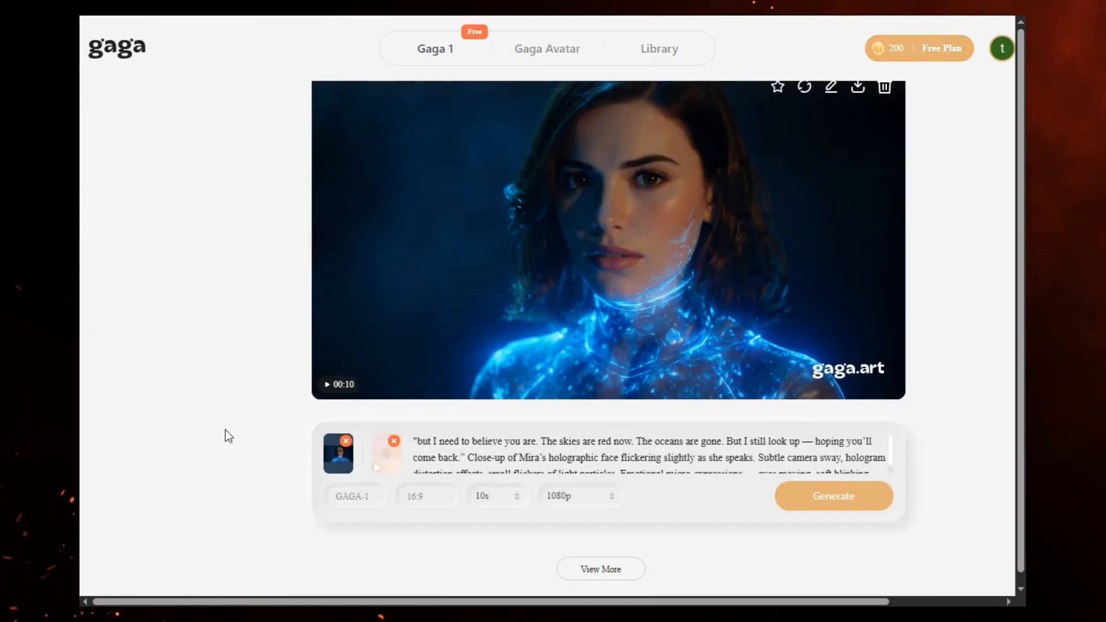
click(345, 440)
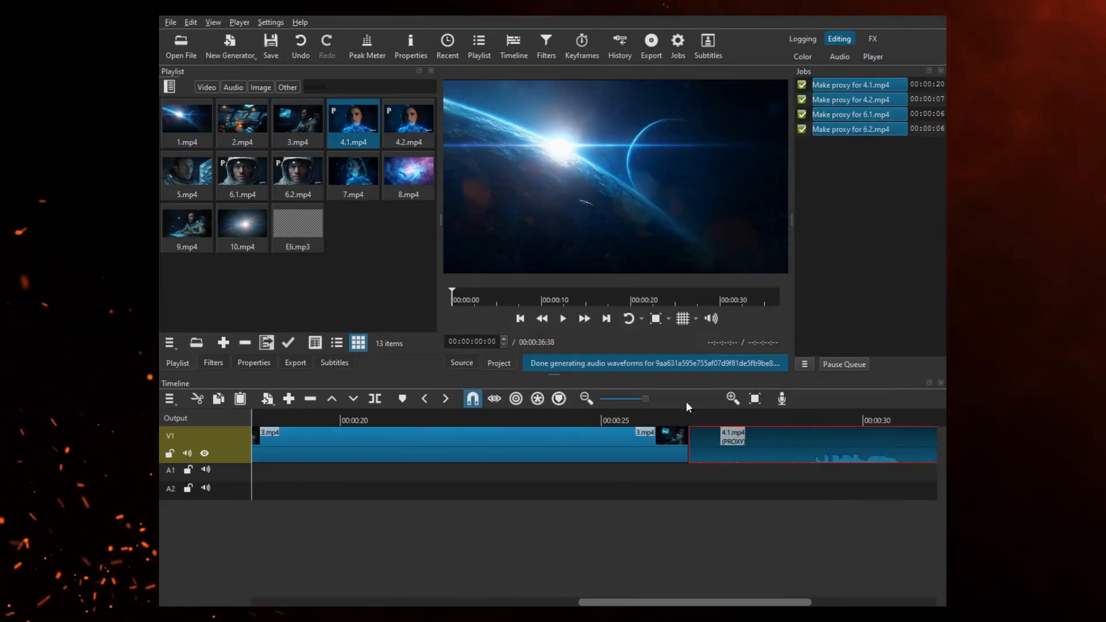
- Move the playhead onto 4.1.mp4 to preview Mira's talking clip after 3.mp4
click(562, 318)
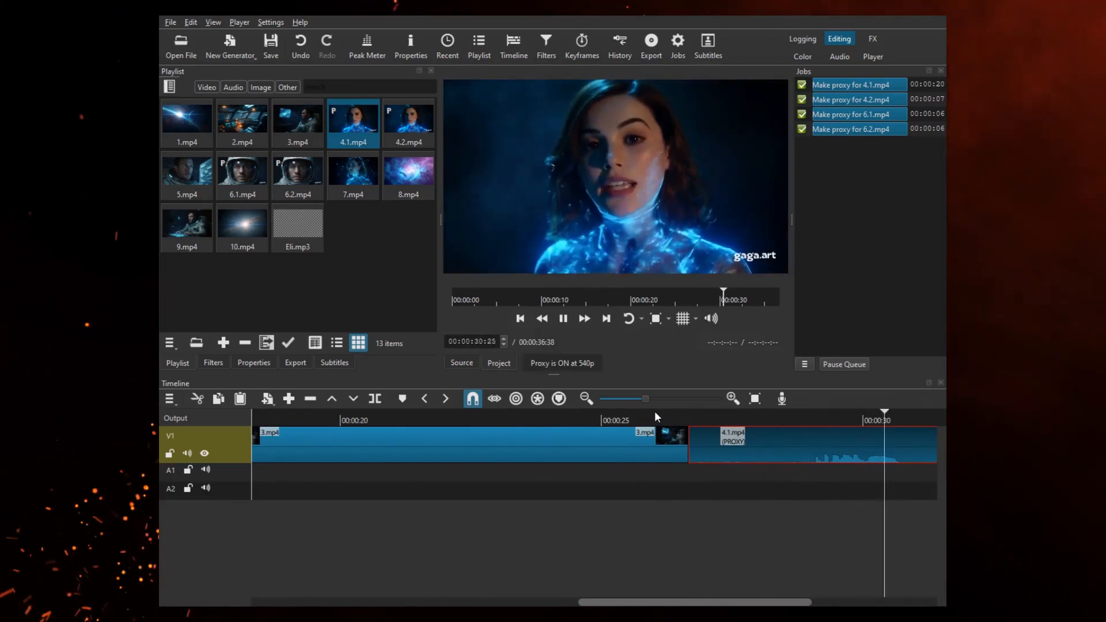